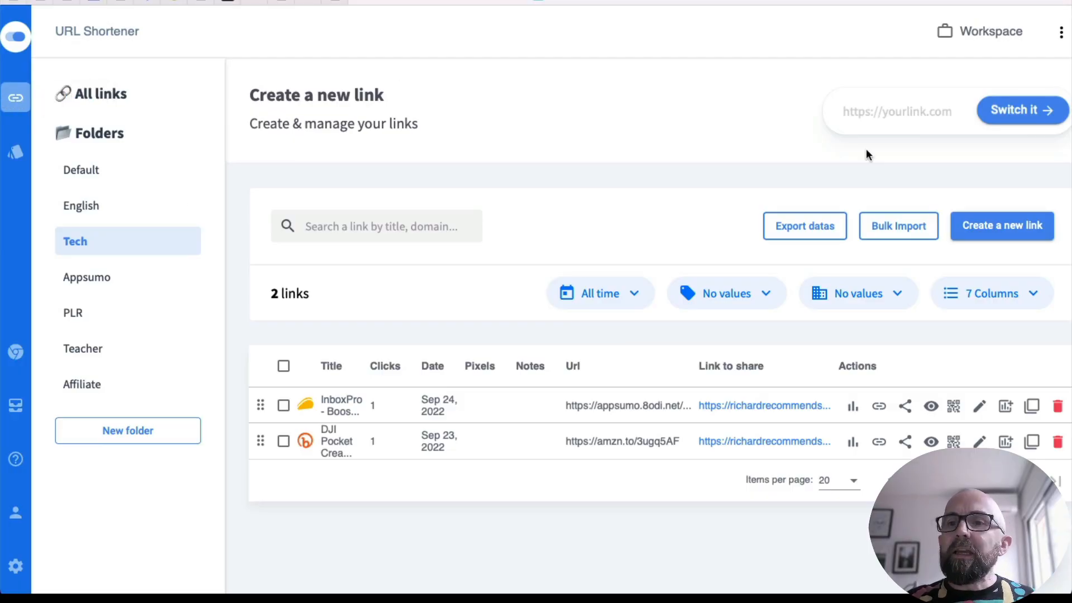
click(1002, 226)
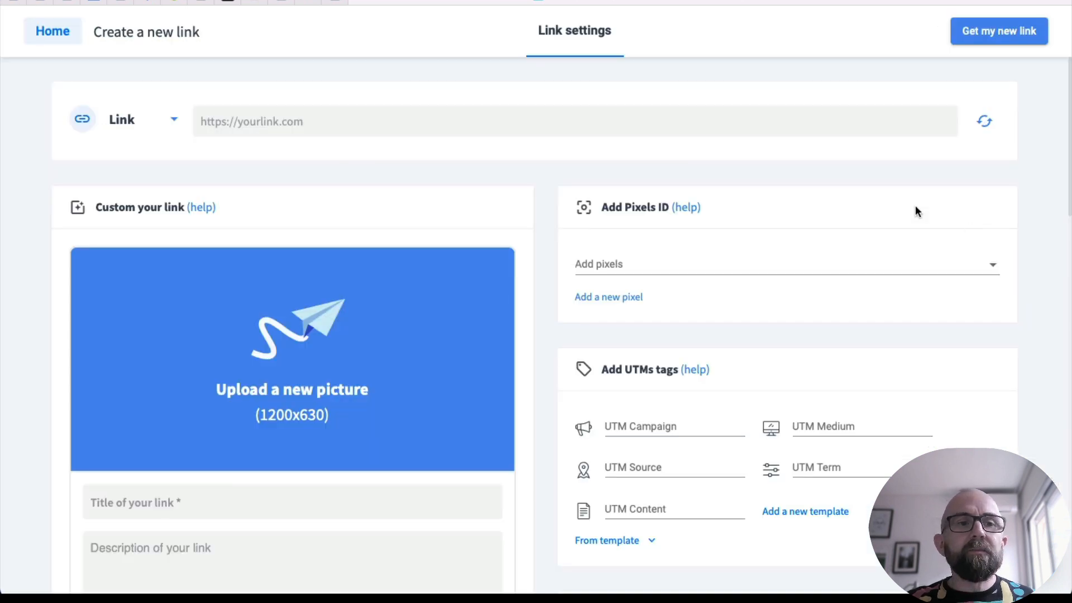
text(ht)
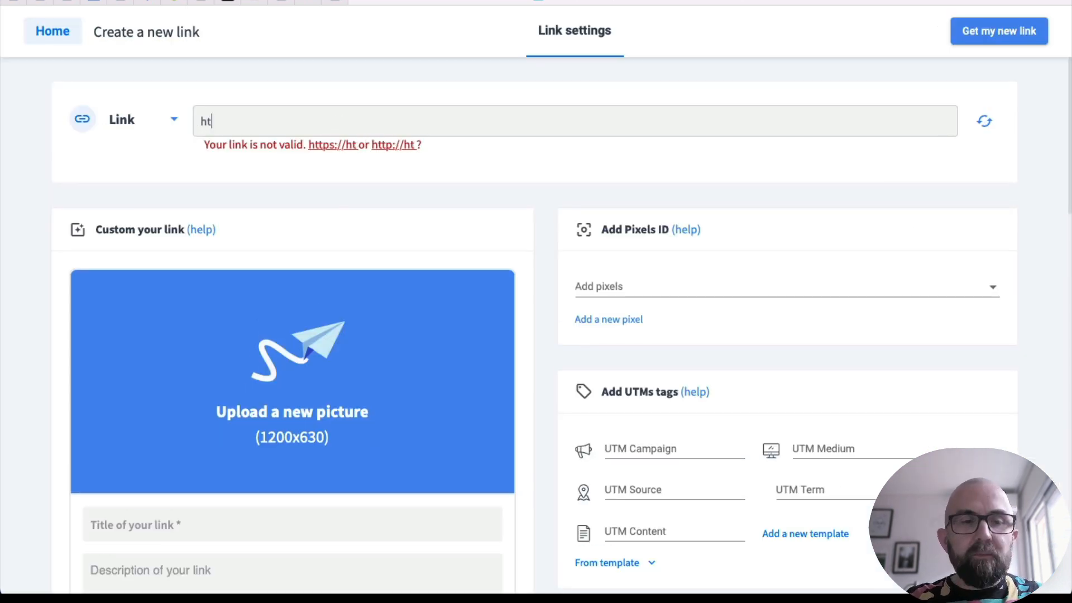
text(https://irel)
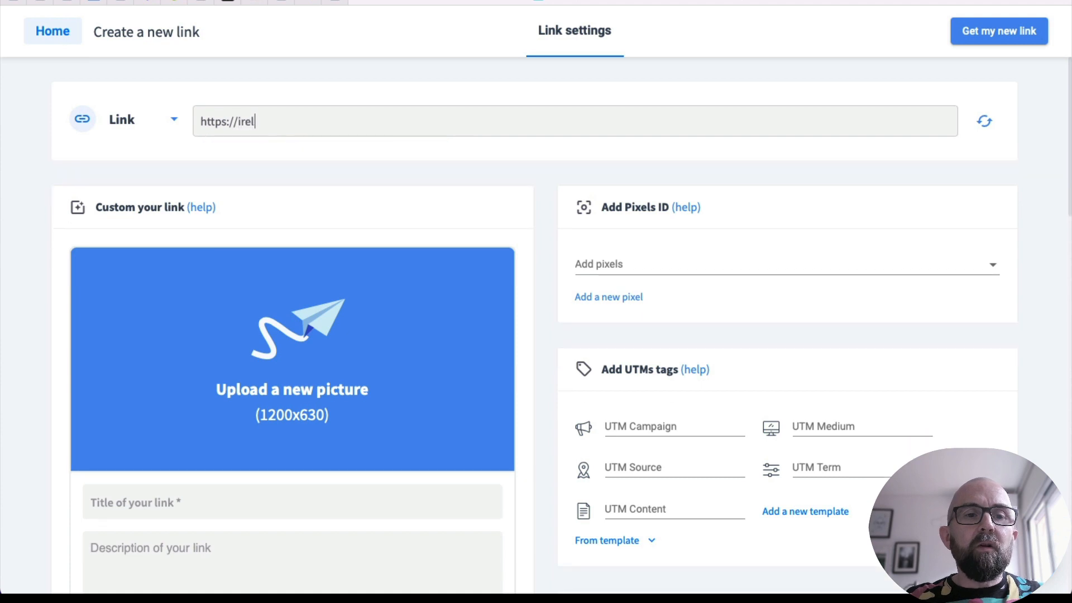
text(and.com)
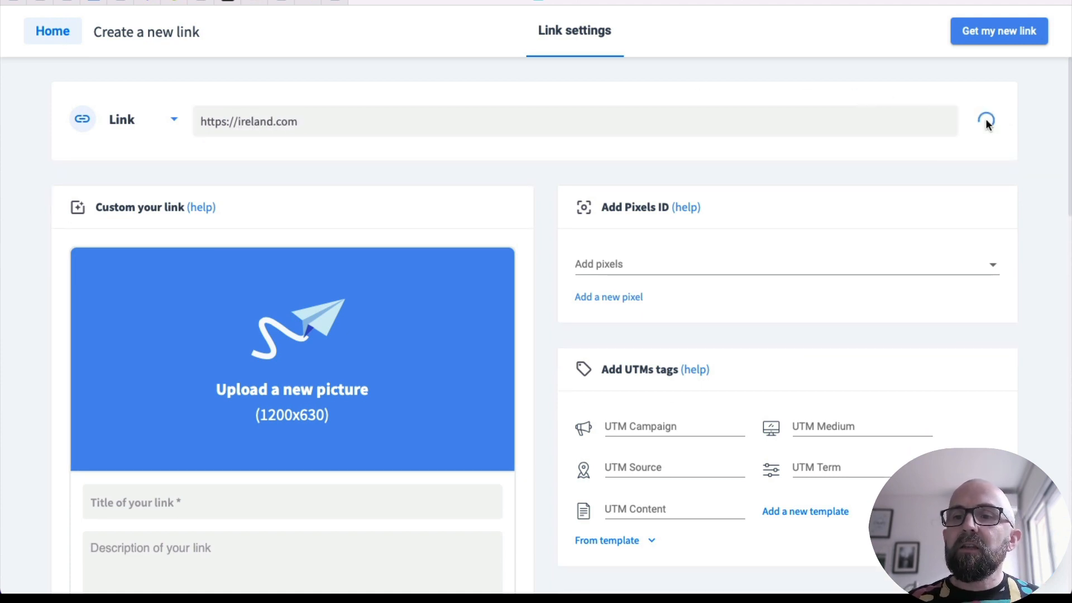
click(985, 121)
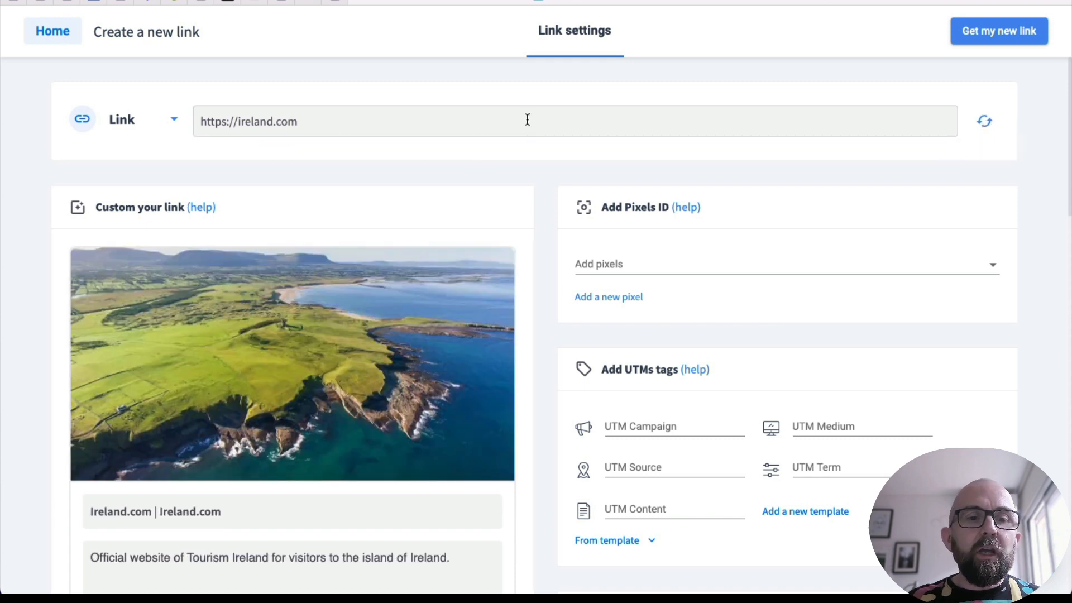
mouse_move(554, 368)
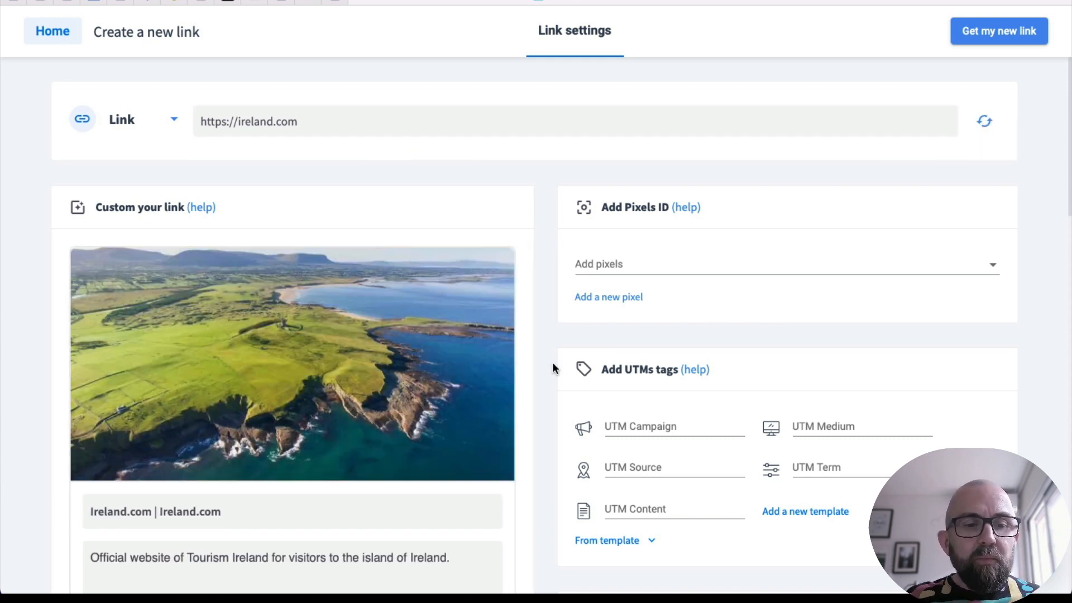
mouse_move(595, 436)
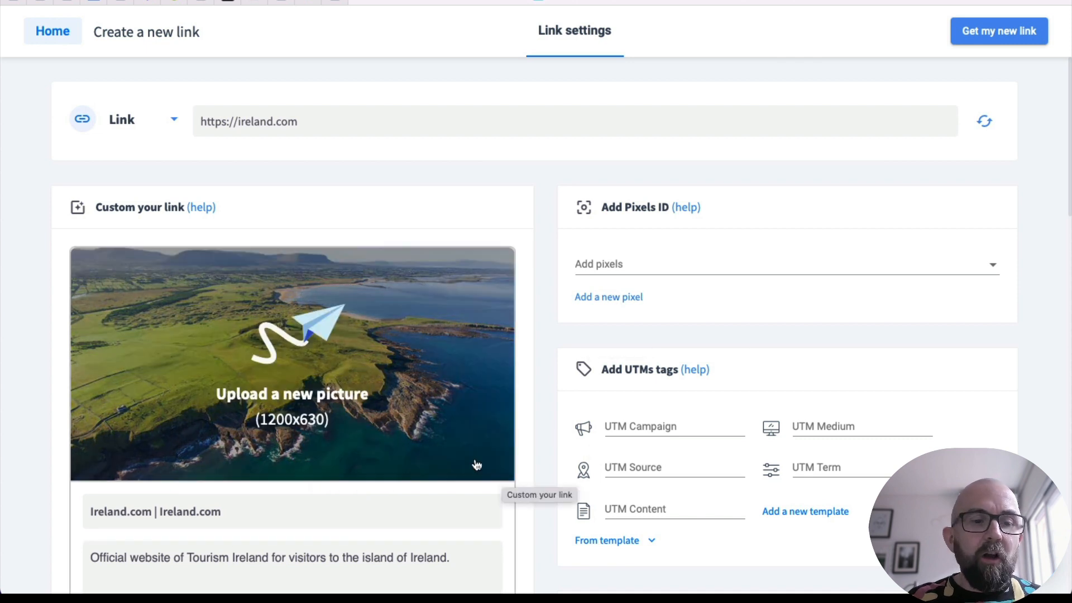
scroll(down, 3)
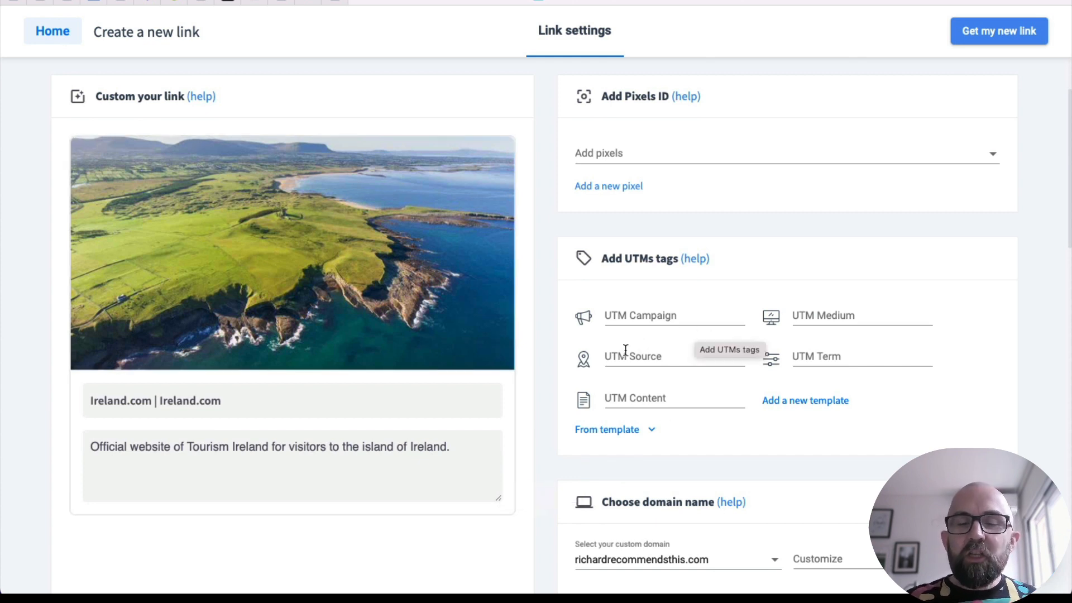
Set the Ireland link's UTM source to Facebook and view the available custom domains.
click(674, 356)
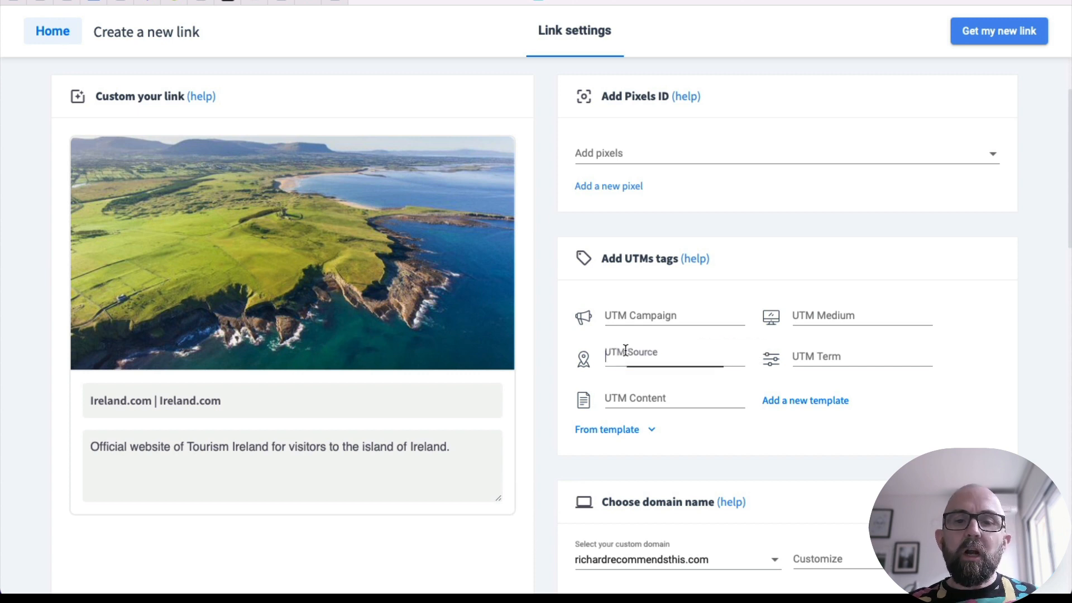
text(Facebook)
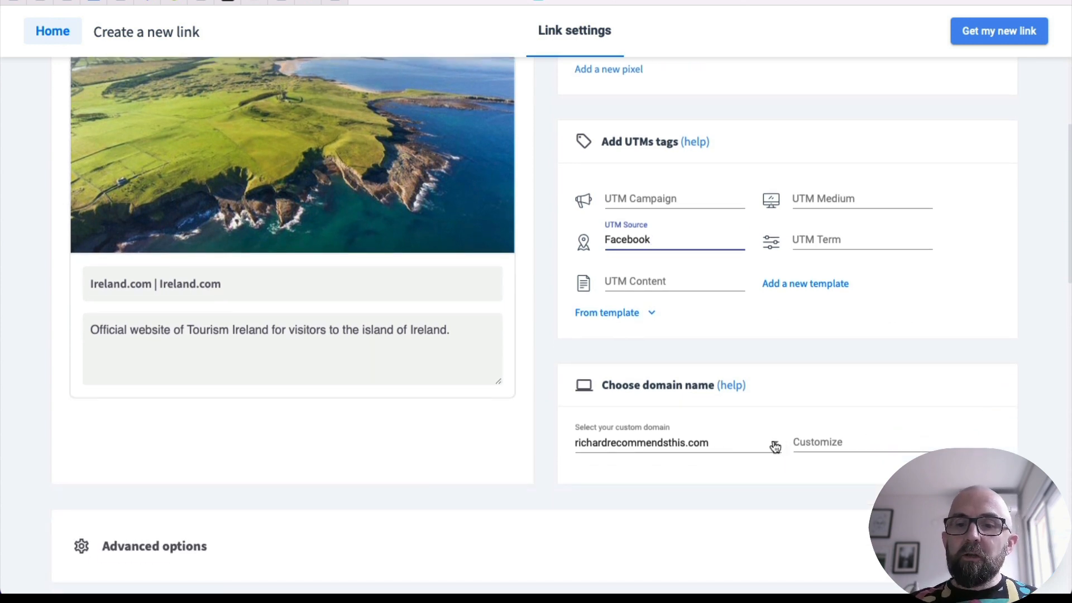
click(677, 442)
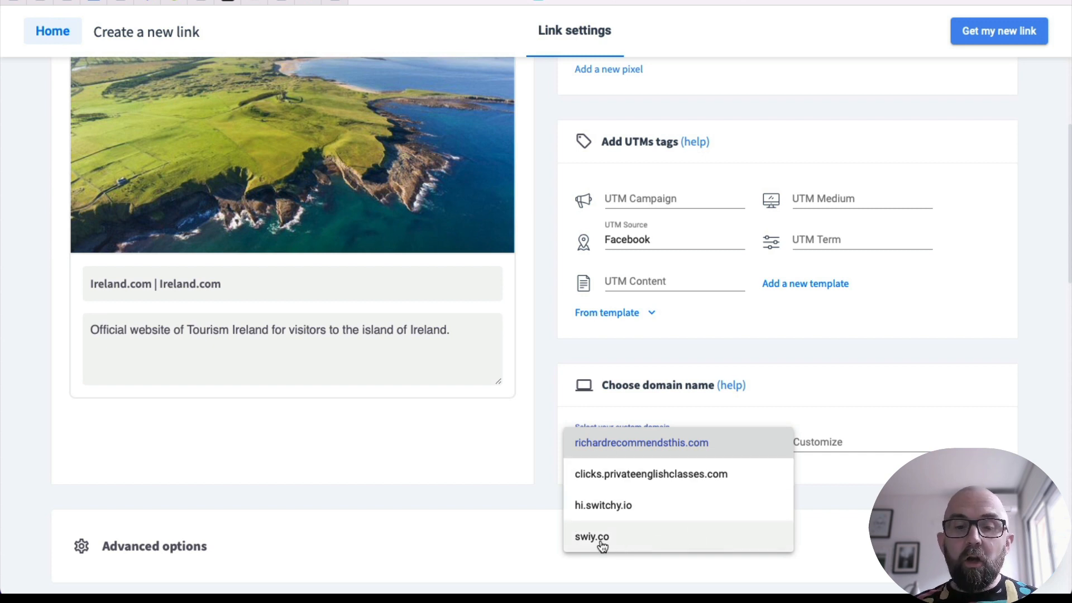
mouse_move(613, 511)
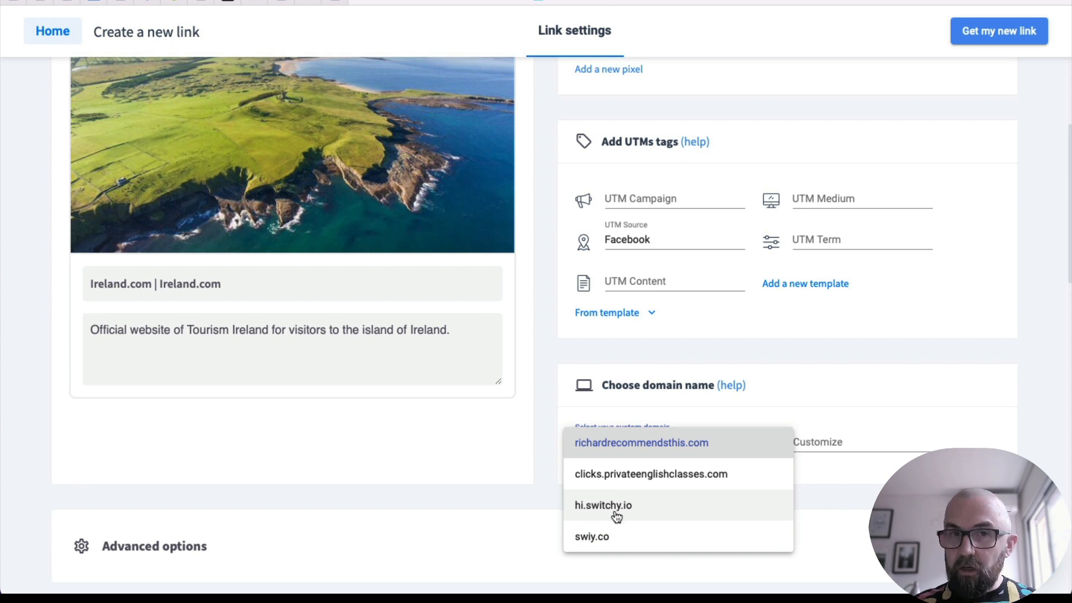
mouse_move(646, 500)
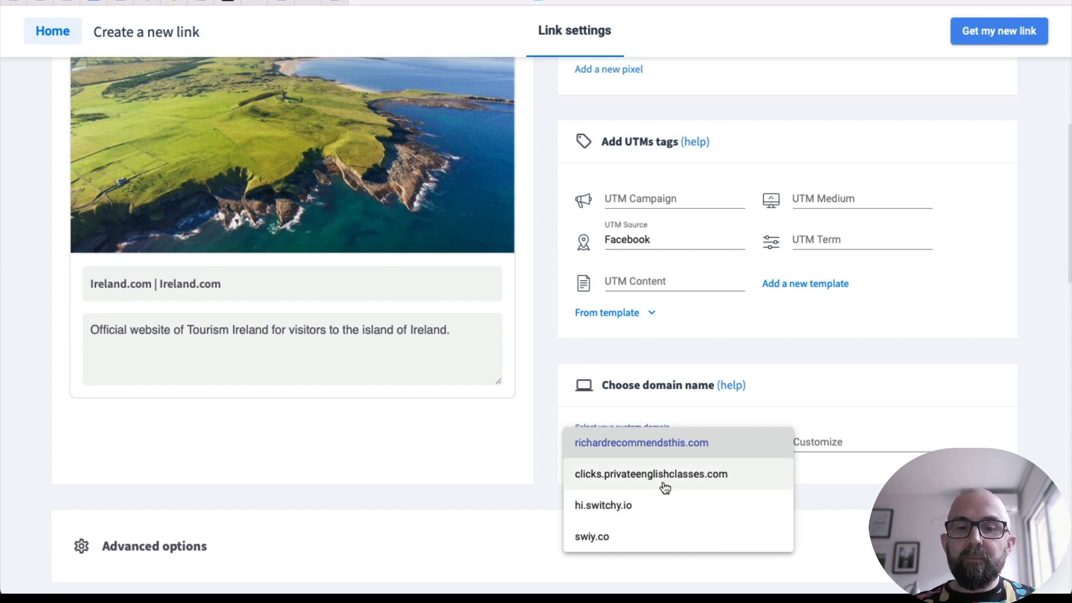
Keep the richardrecommendsthis.com domain and set the custom ending to 'ireland'.
click(640, 442)
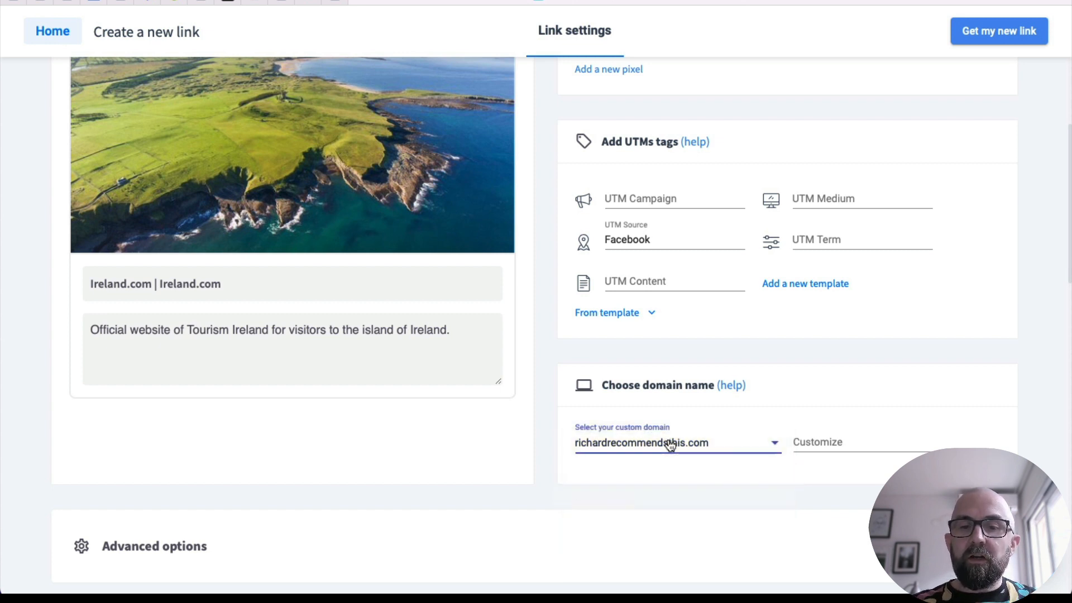
text(ireland)
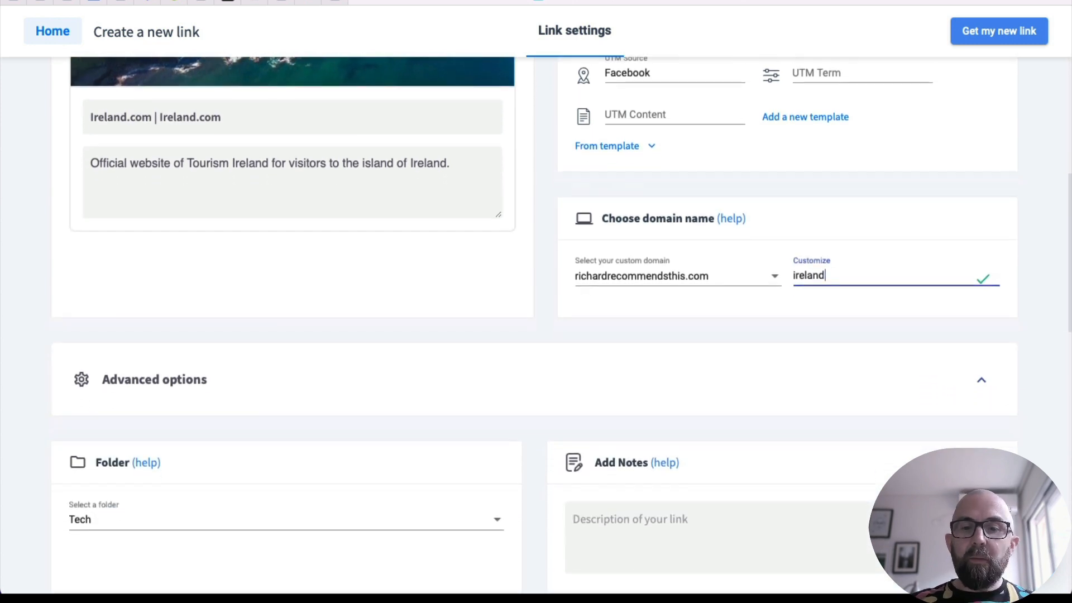
scroll(down, 3)
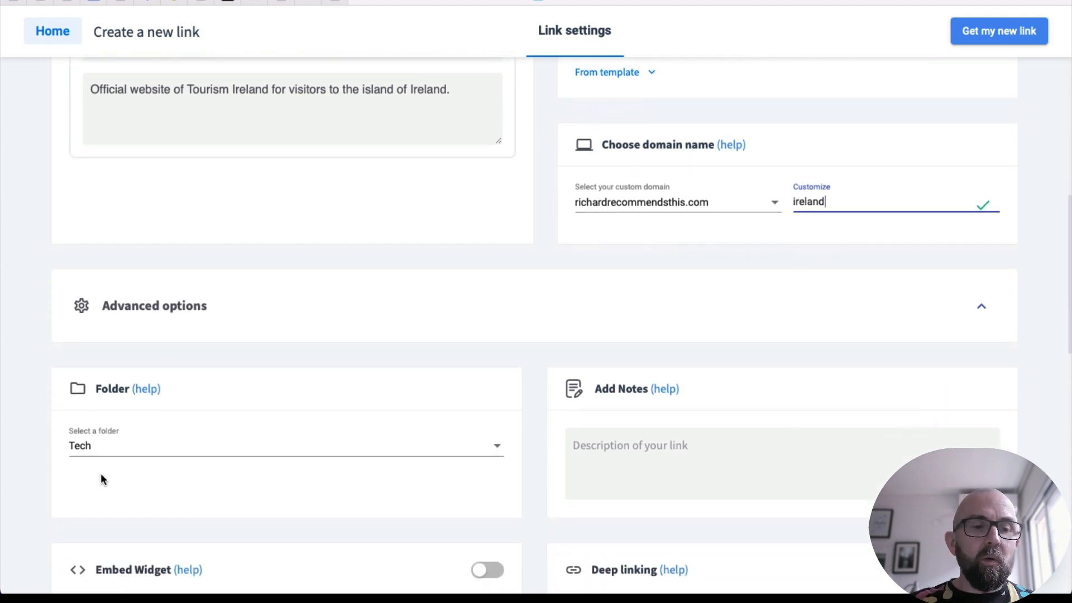
File the new link in the Affiliate folder.
click(285, 445)
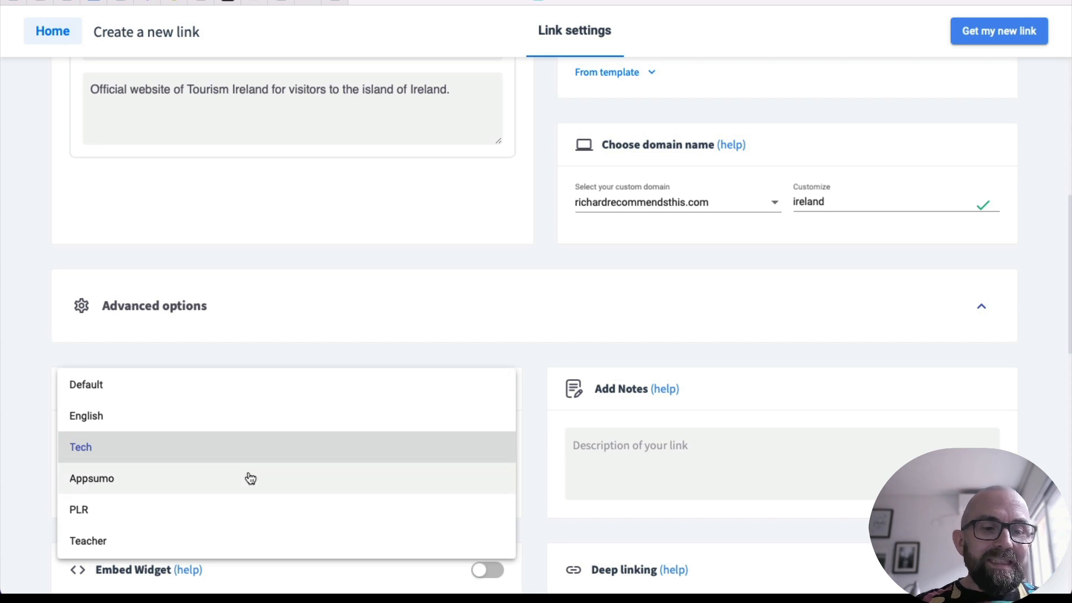
scroll(down, 3)
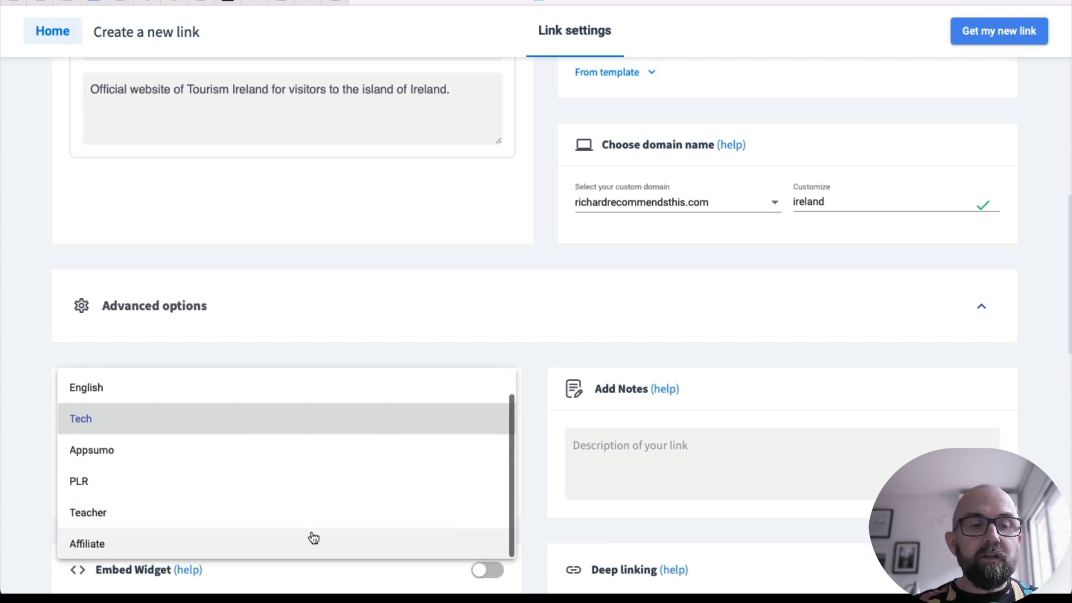
click(87, 543)
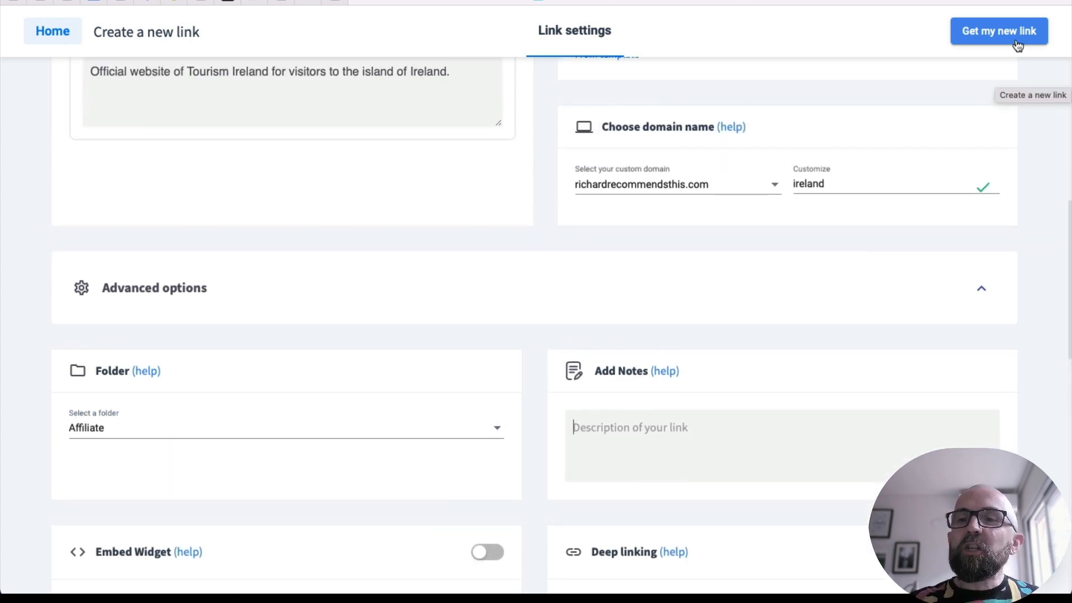
Generate and copy richardrecommendsthis.com/ireland, then return to the links dashboard.
click(999, 30)
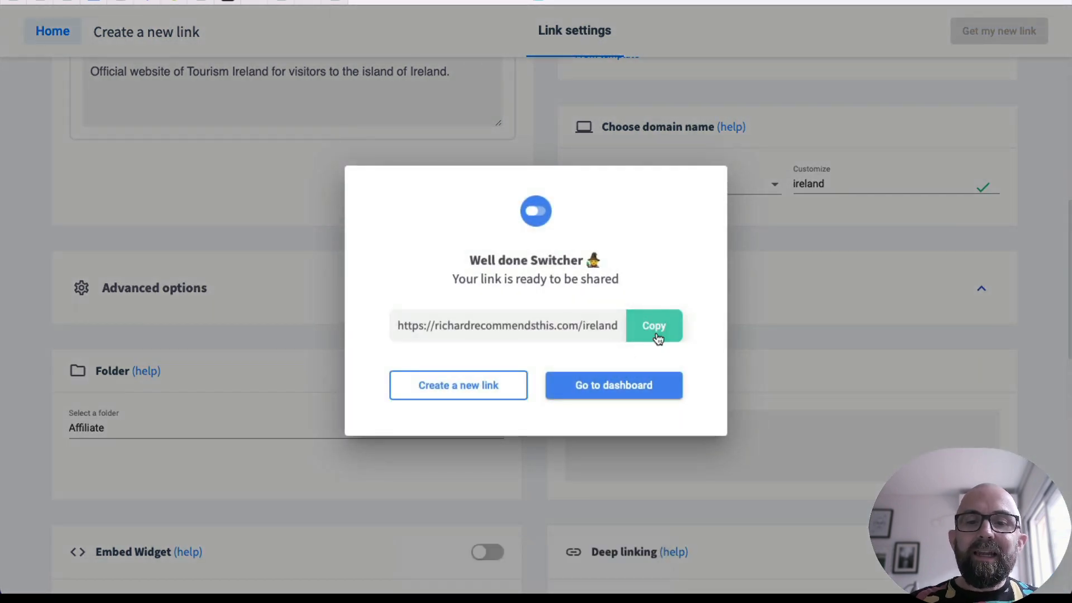
click(653, 325)
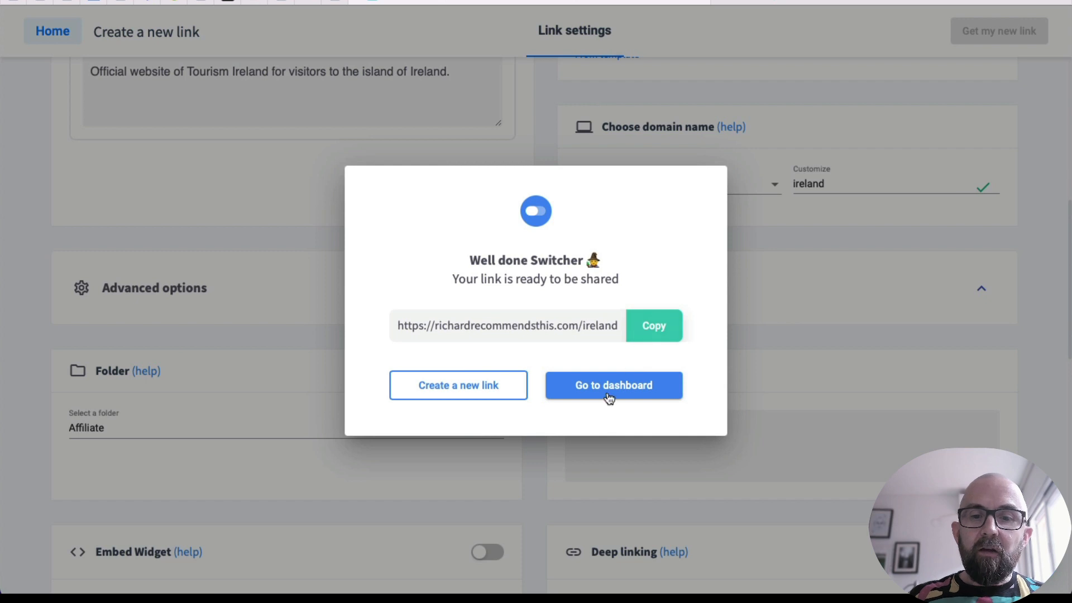
click(613, 384)
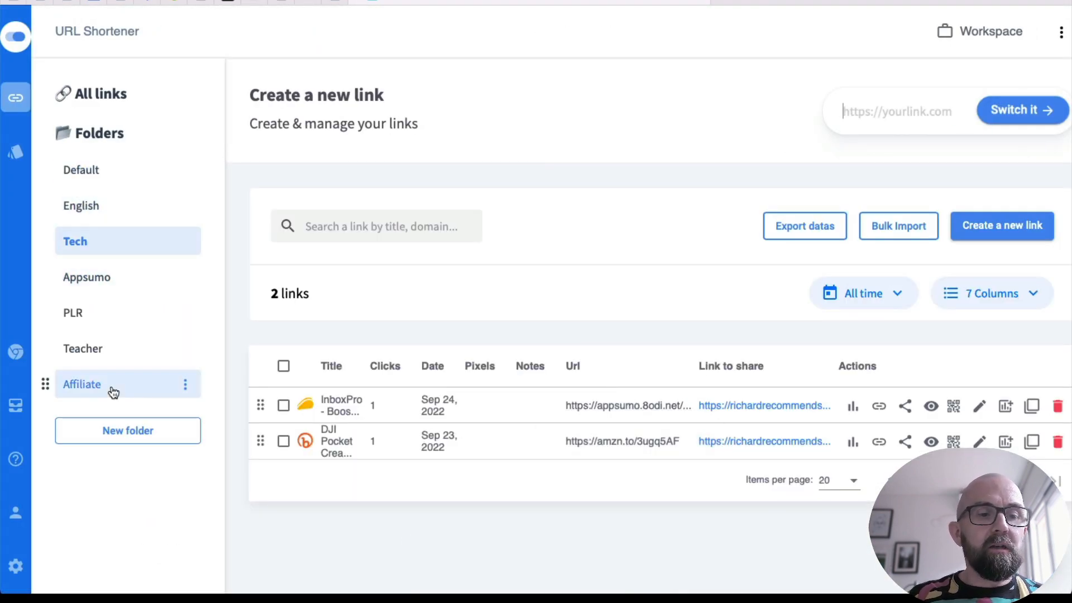
List the five Affiliate folder links and open the Ireland.com QR code designer.
click(82, 383)
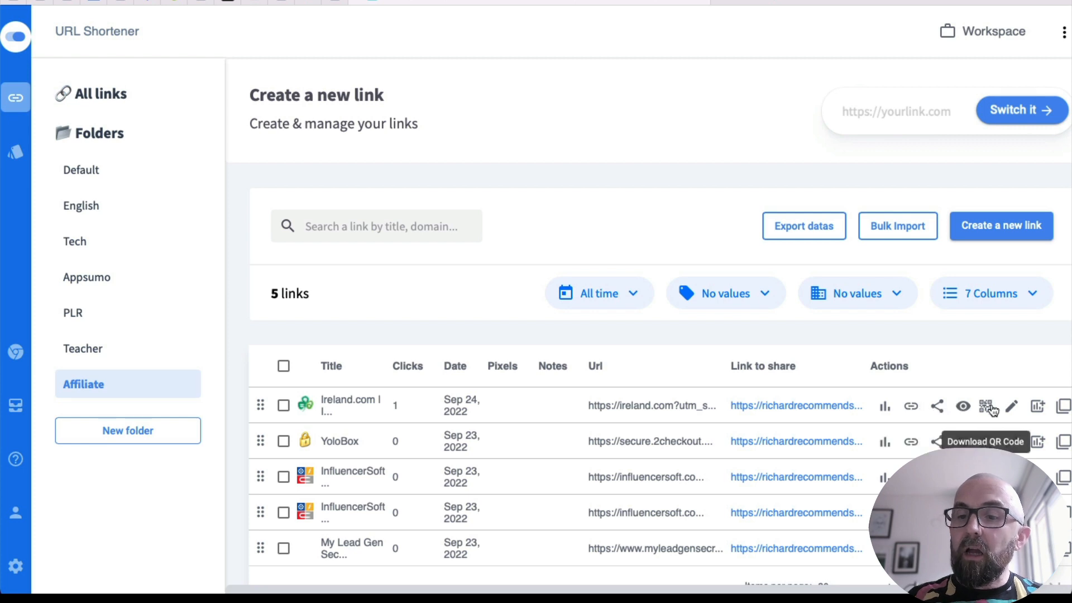
click(987, 406)
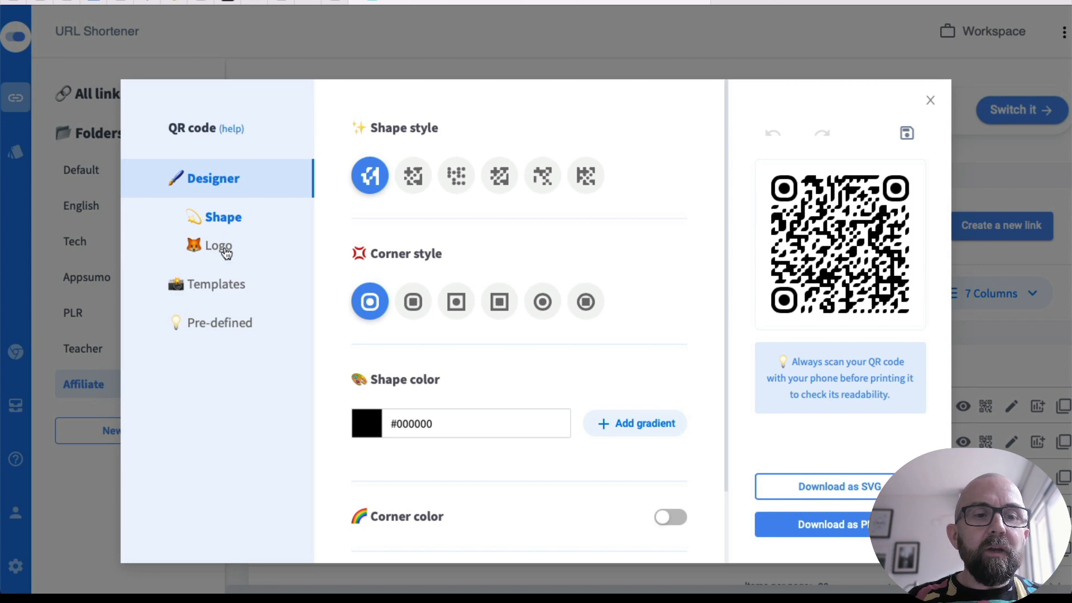
mouse_move(462, 205)
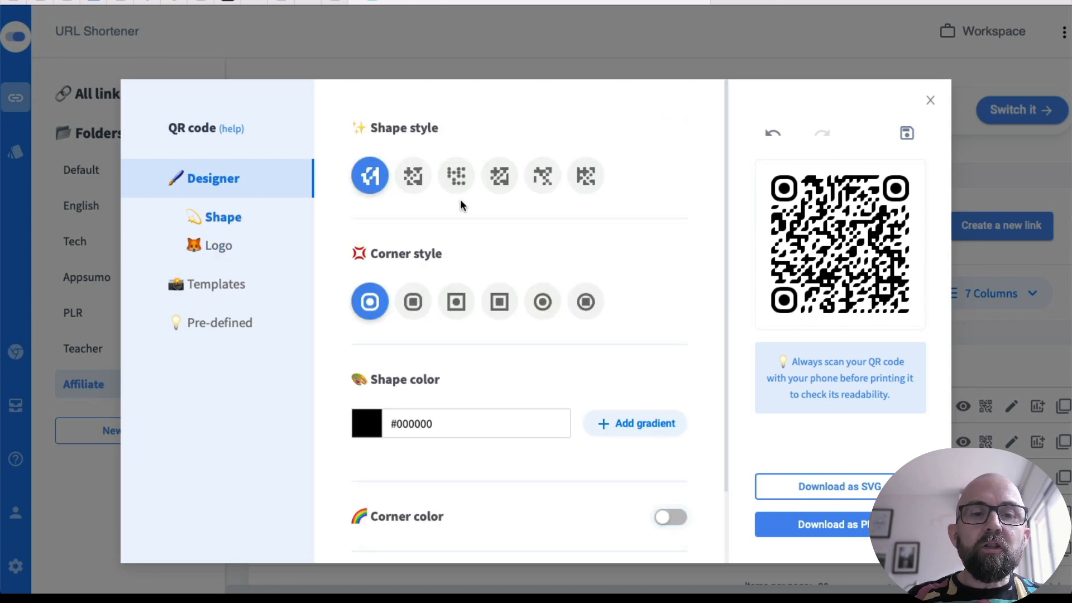
Give the Ireland.com QR code dark red corner and background colours, then close the designer.
scroll(down, 3)
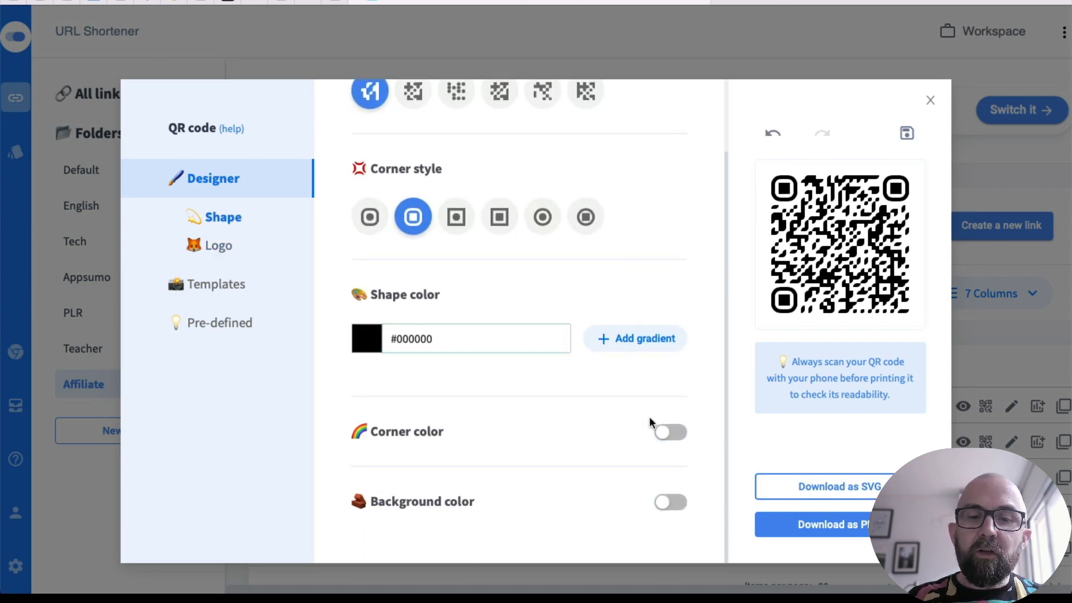
click(669, 431)
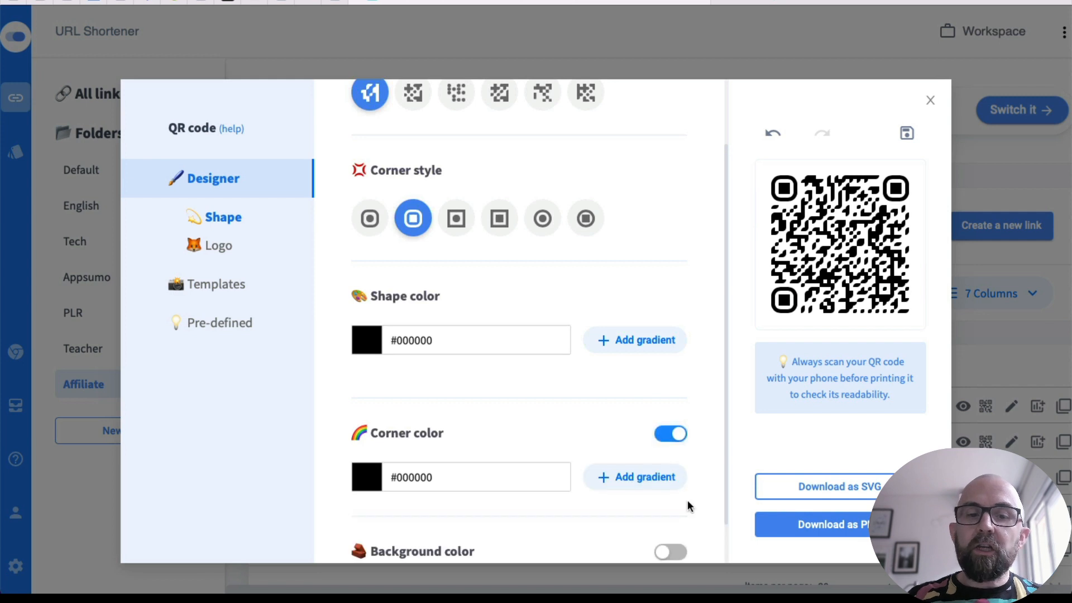
scroll(down, 3)
text(#551212)
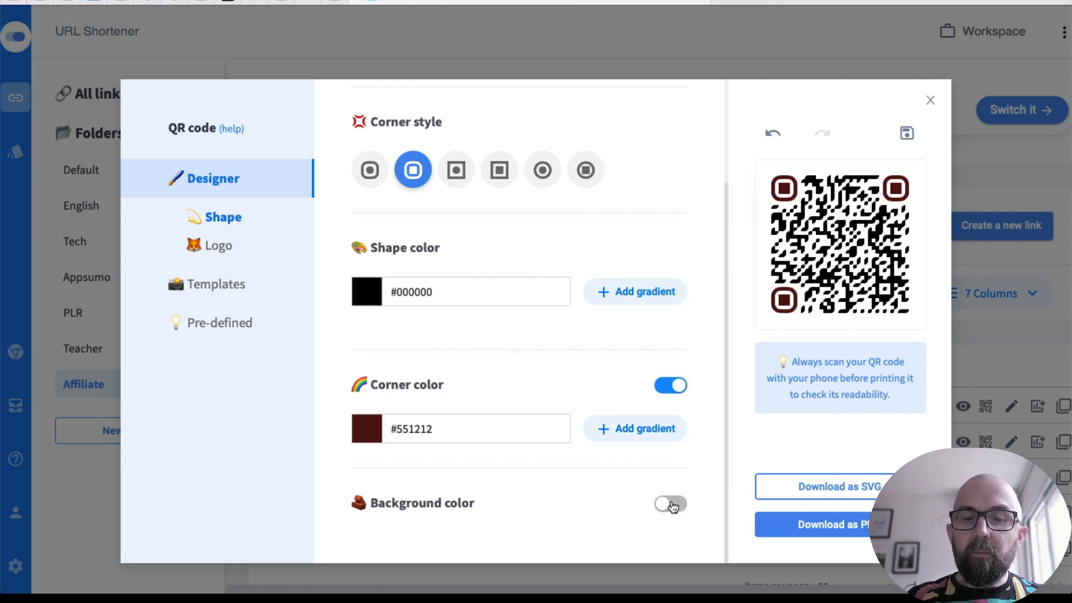
click(669, 504)
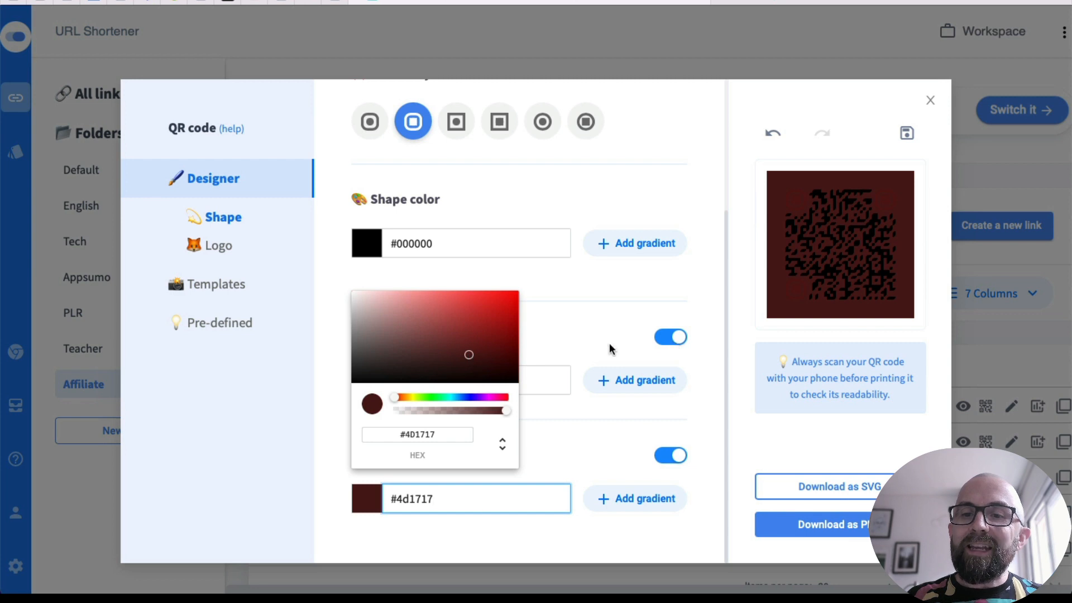
mouse_move(794, 219)
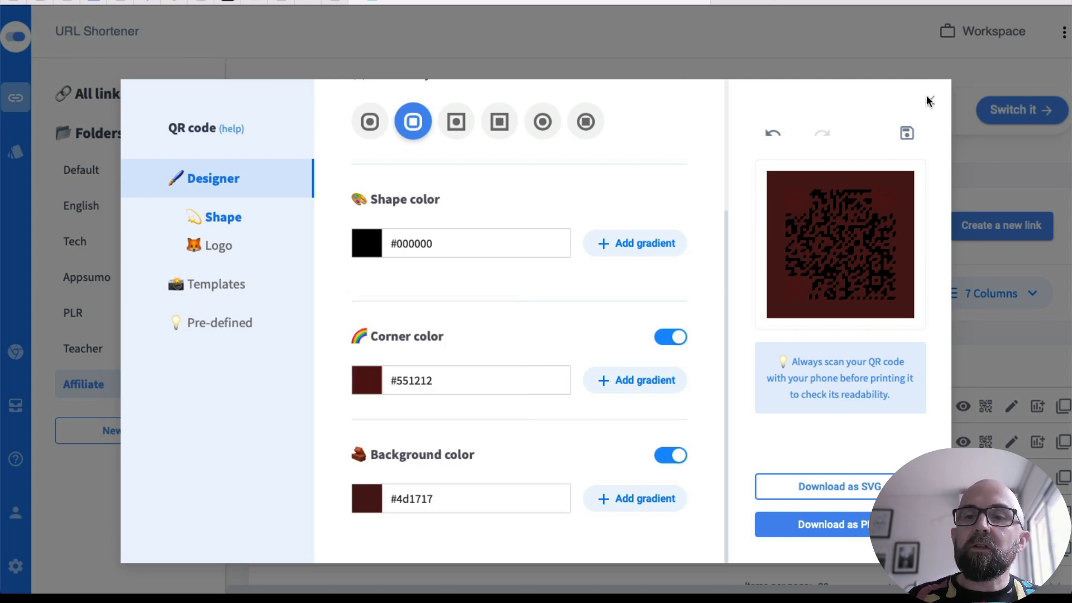
click(929, 101)
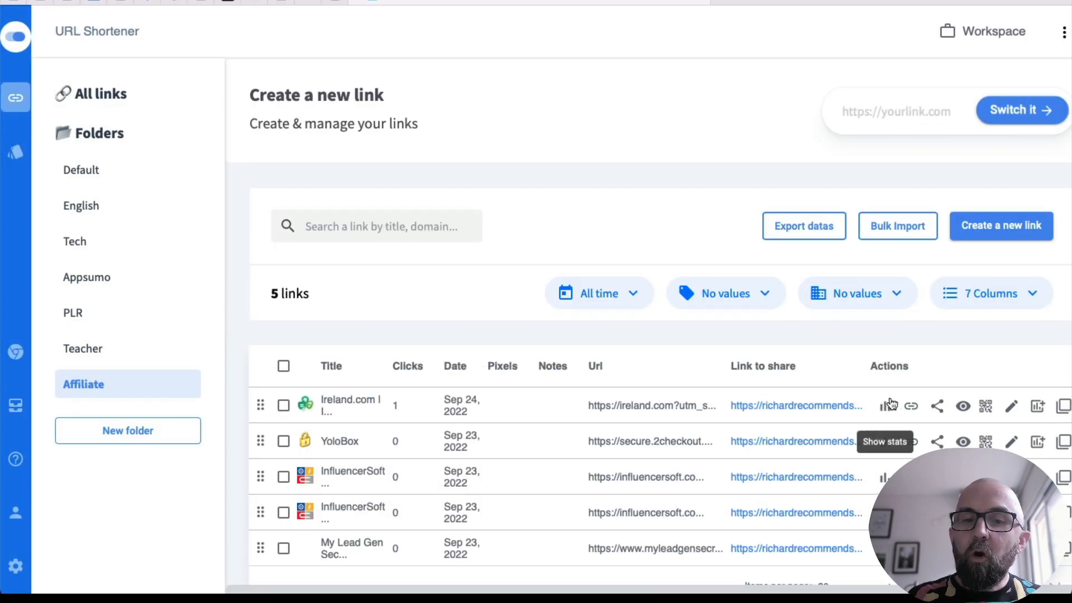
Review the Ireland link's stats: one click from Spain, Safari on Mac, UTM source Facebook.
click(888, 405)
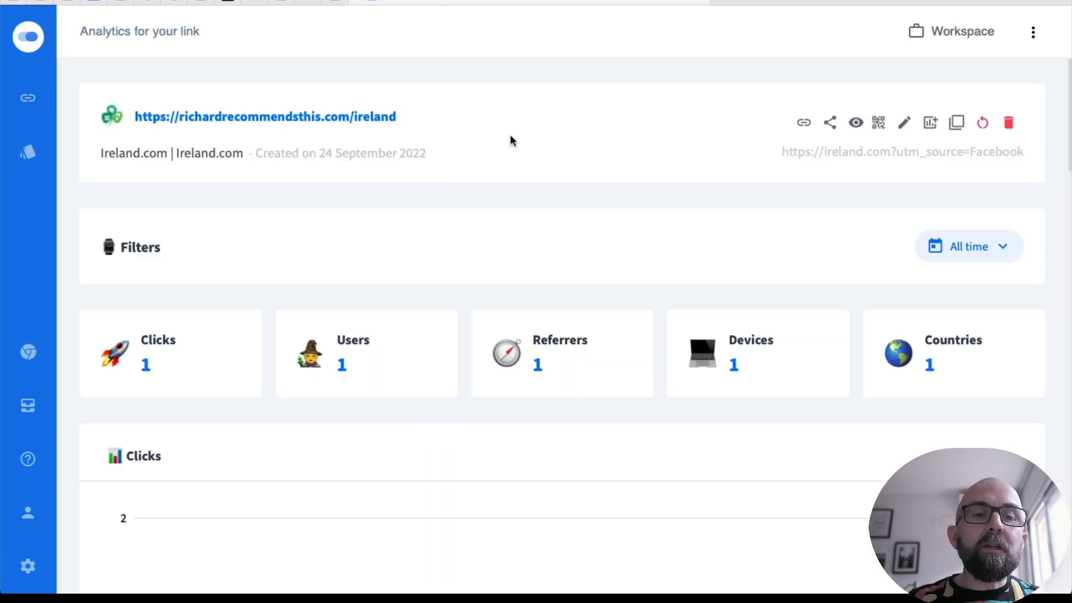
mouse_move(256, 362)
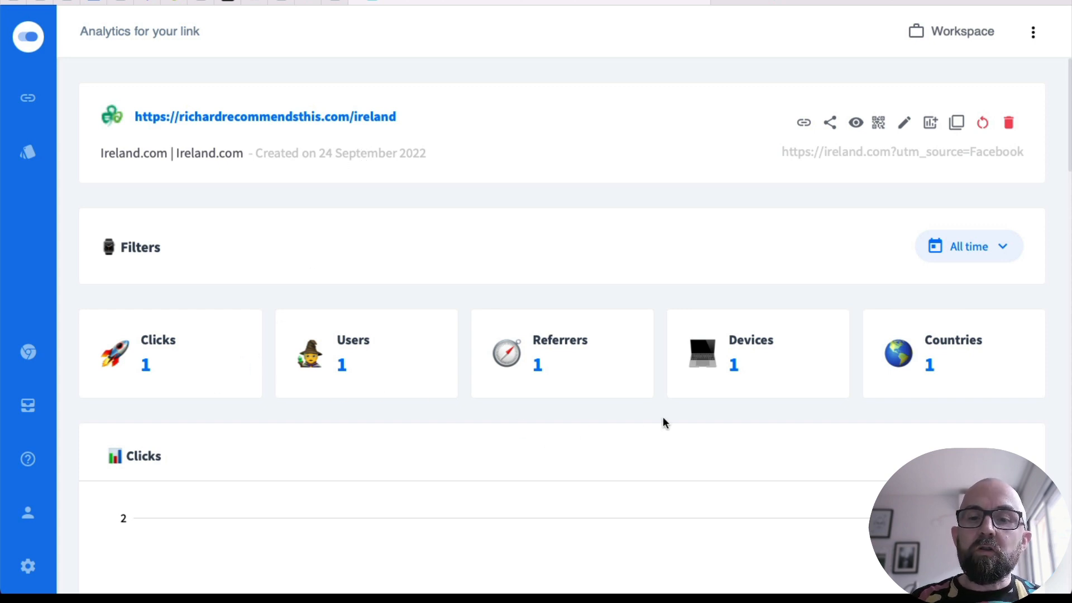
scroll(down, 3)
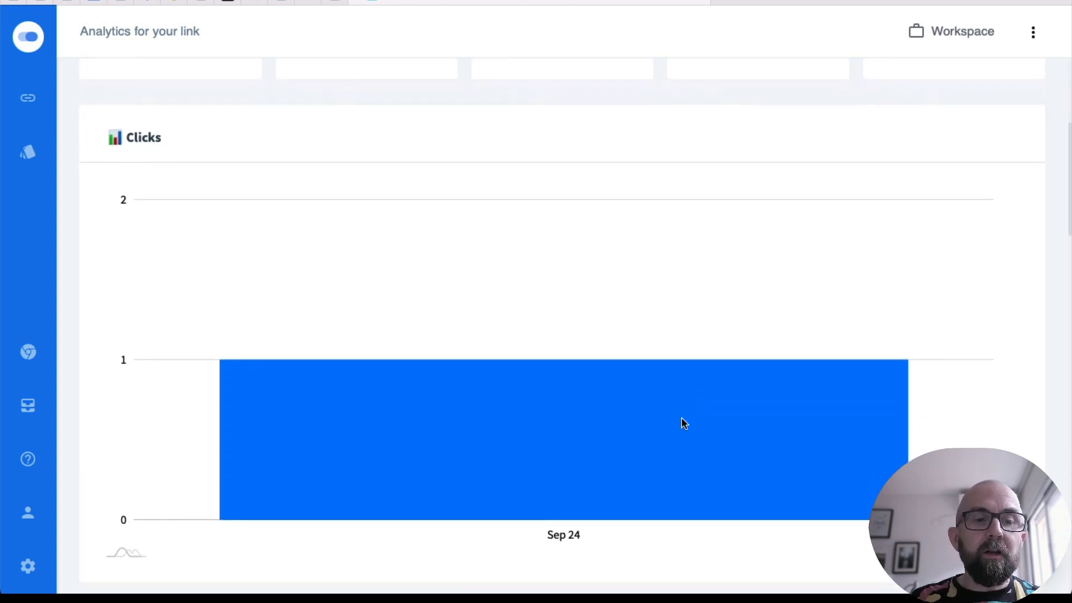
scroll(down, 3)
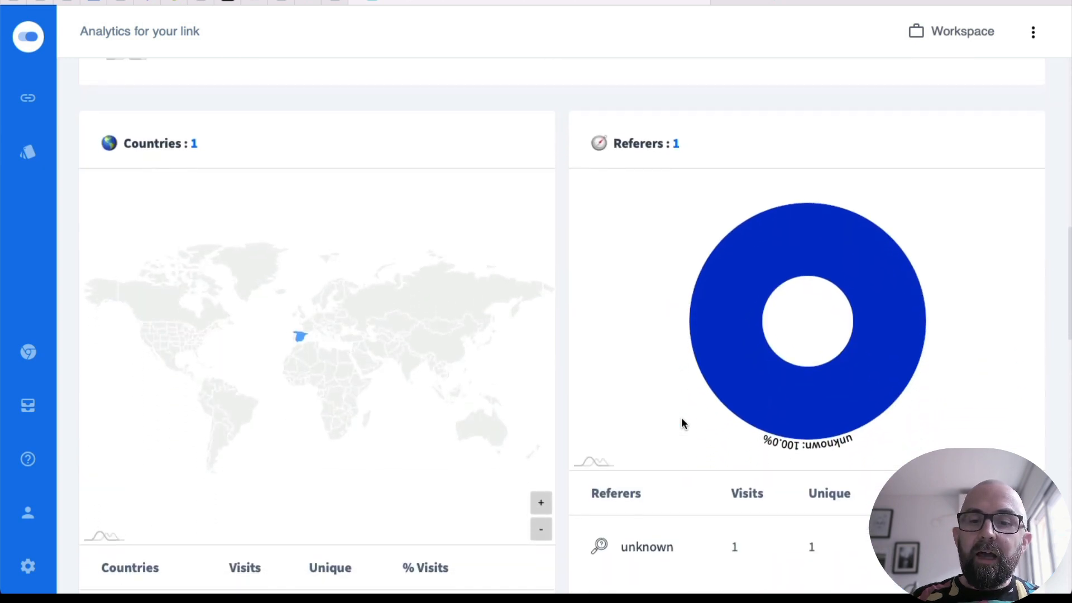
scroll(down, 3)
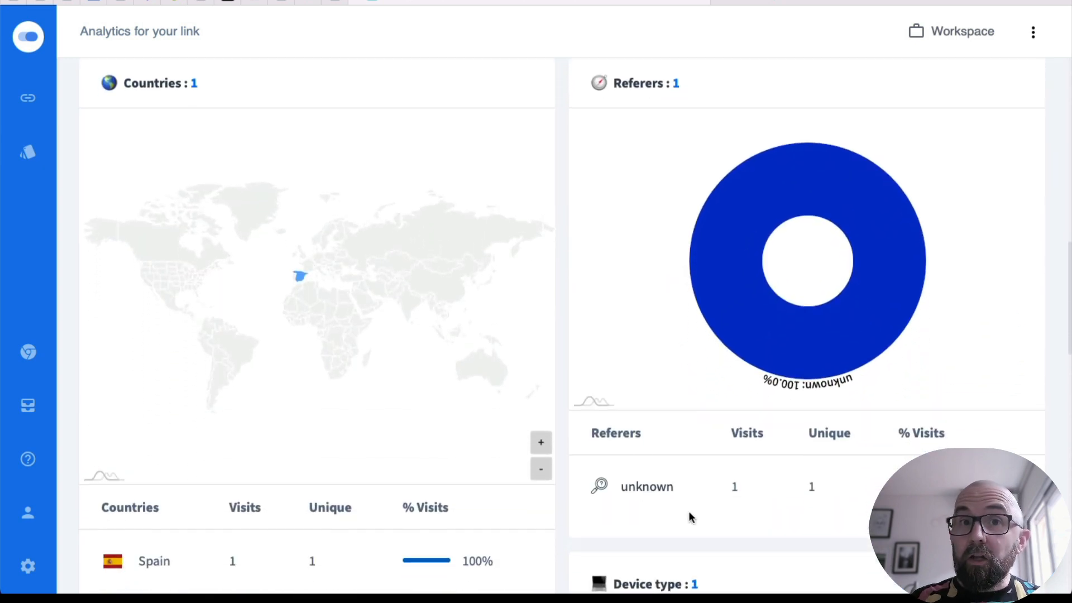
mouse_move(689, 516)
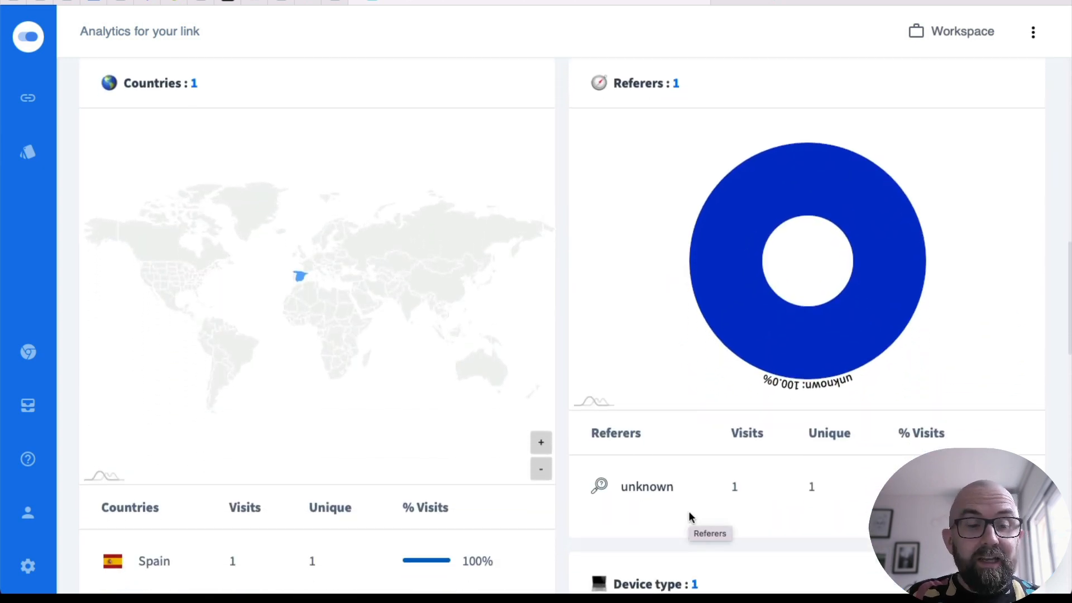
scroll(down, 3)
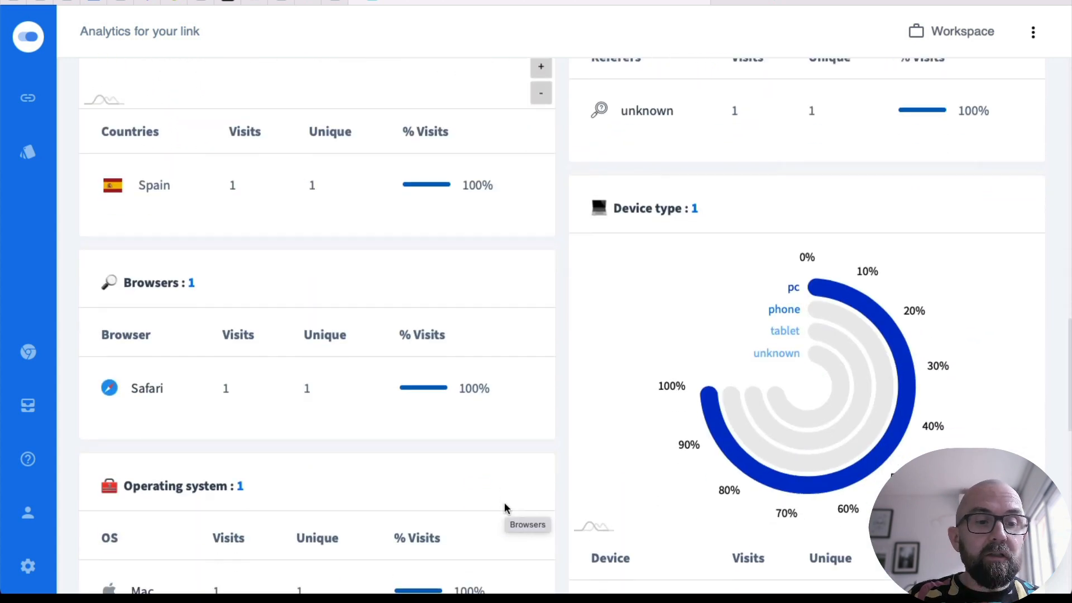
scroll(down, 3)
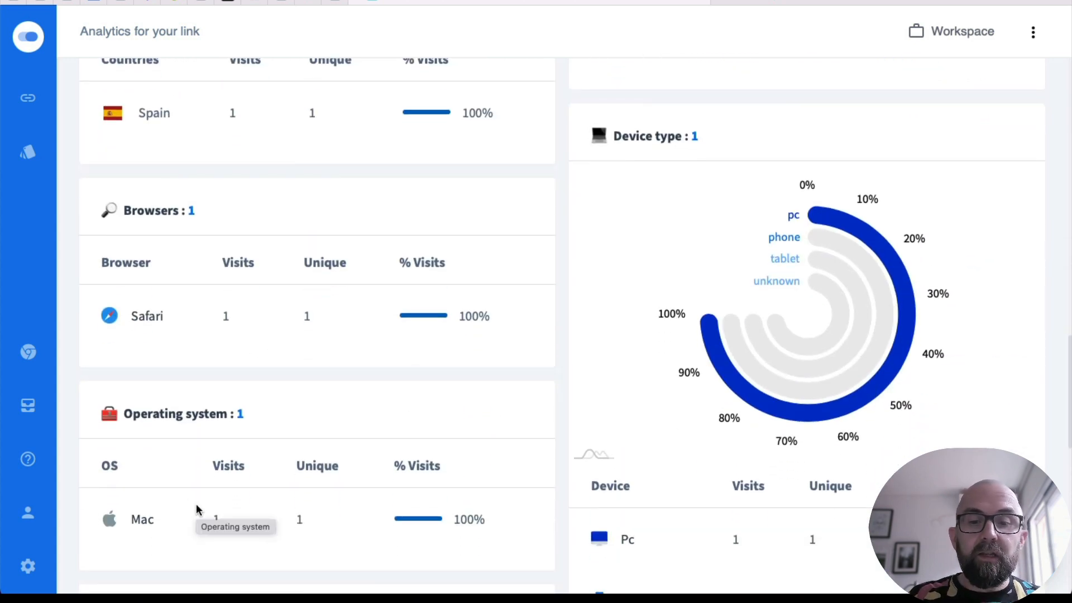
scroll(down, 3)
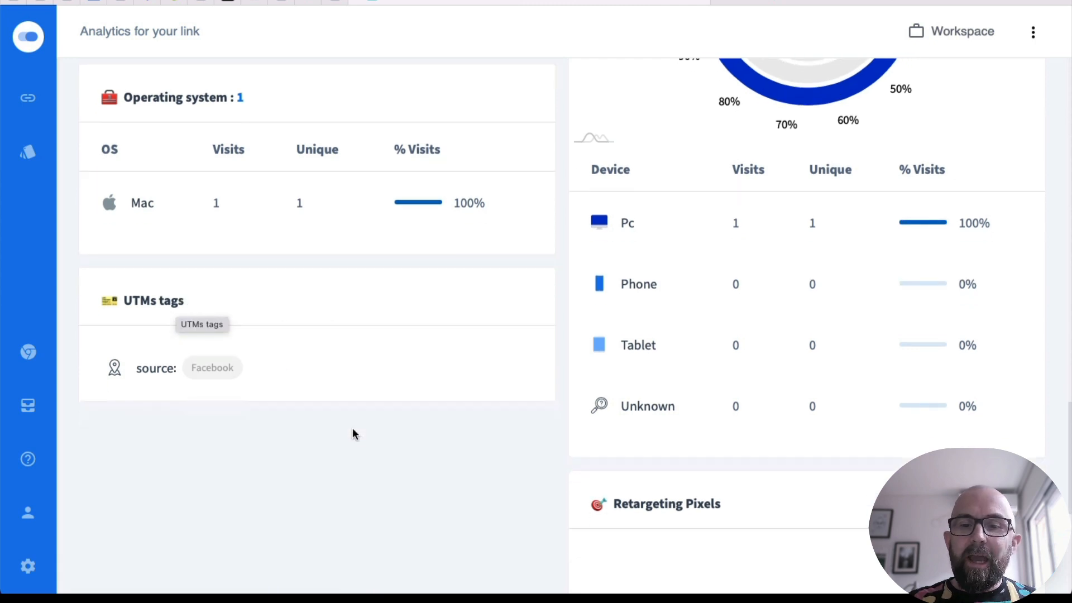
scroll(down, 3)
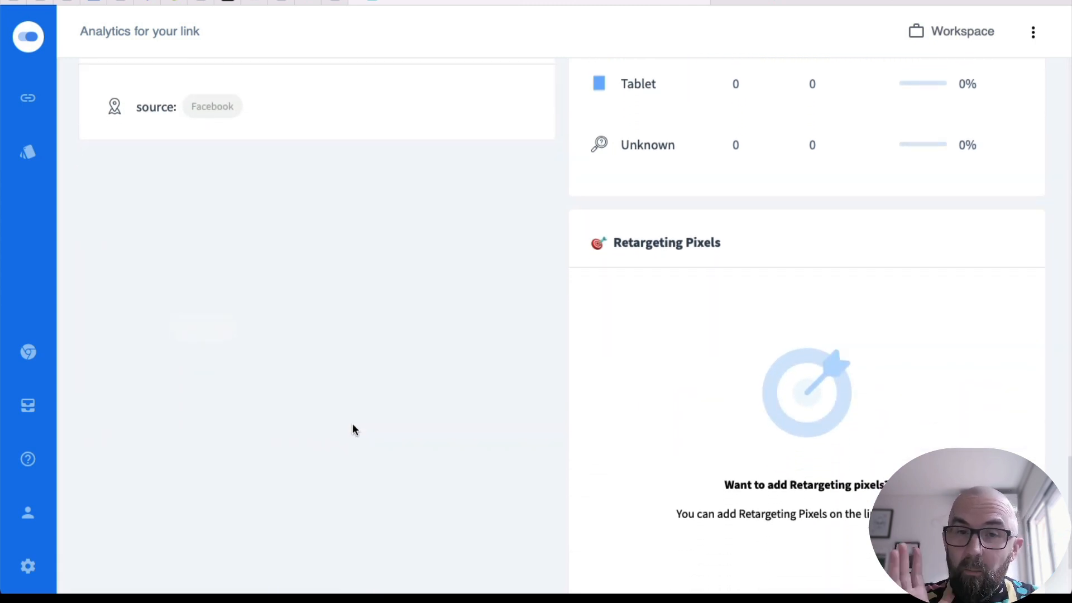
scroll(down, 3)
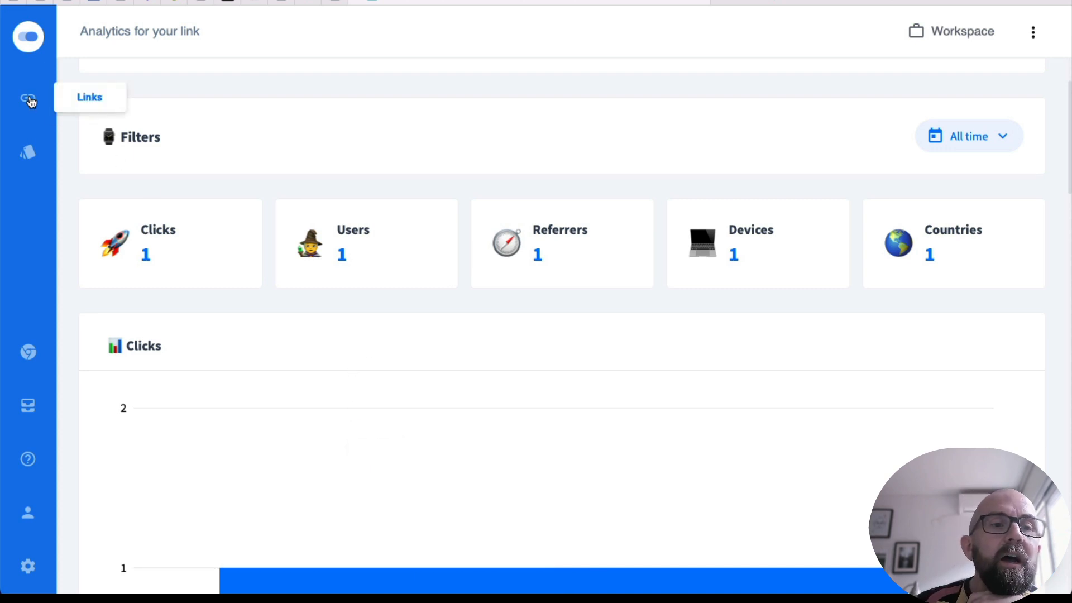
Go back to the links list, where the Ireland.com link shows one click.
click(28, 99)
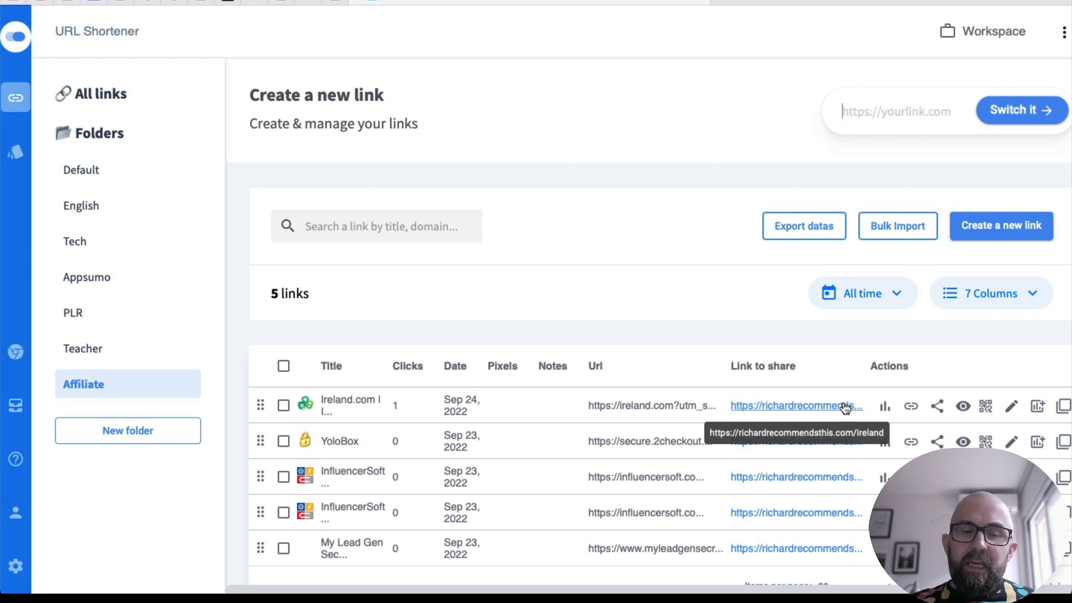
mouse_move(636, 395)
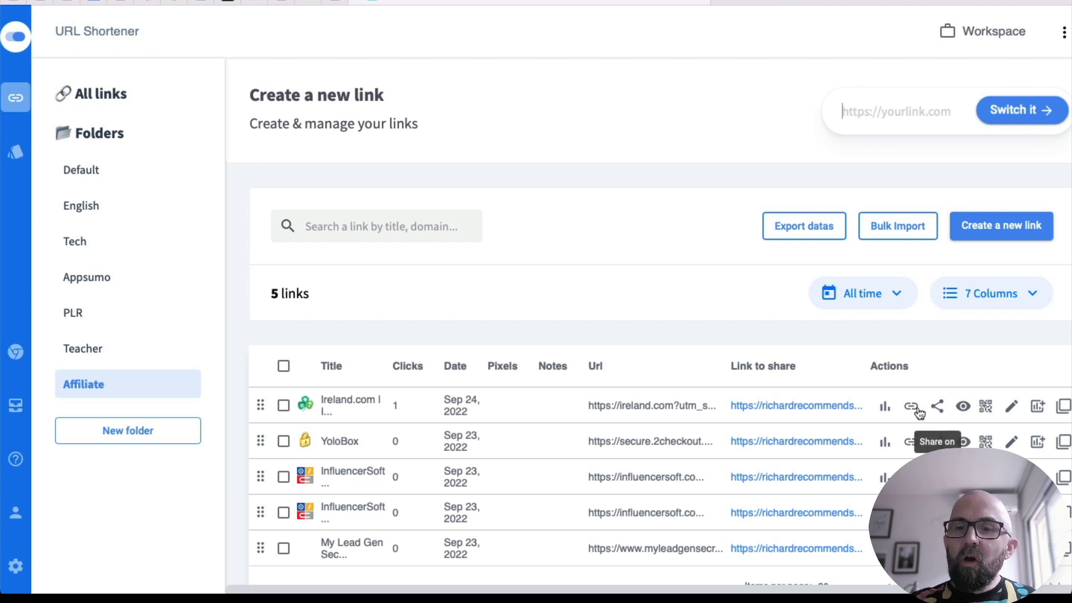
click(1012, 405)
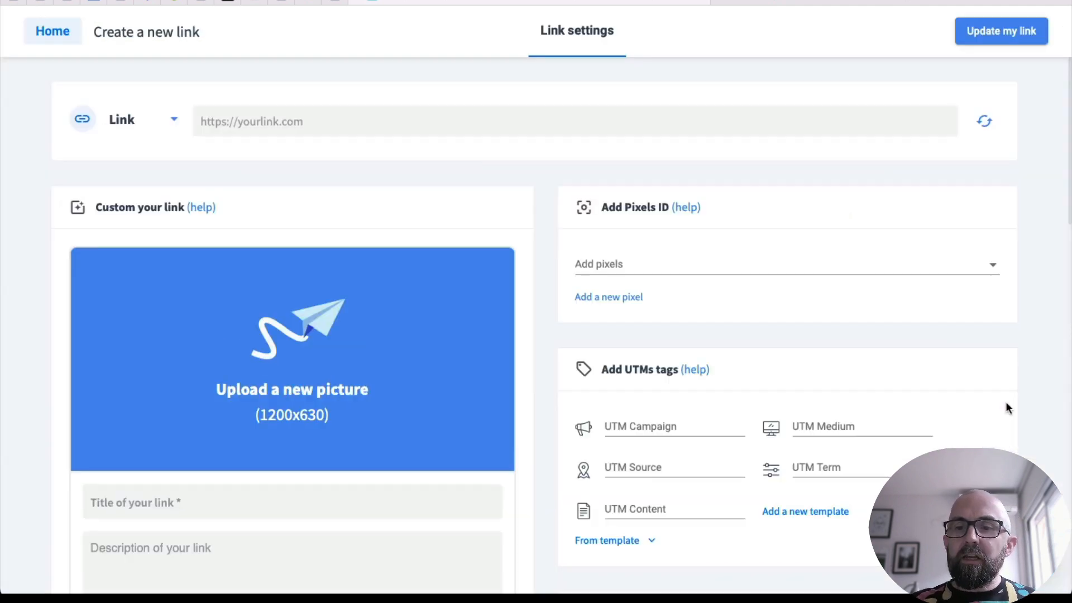
text(https://ireland.com?utm_source=Facebook)
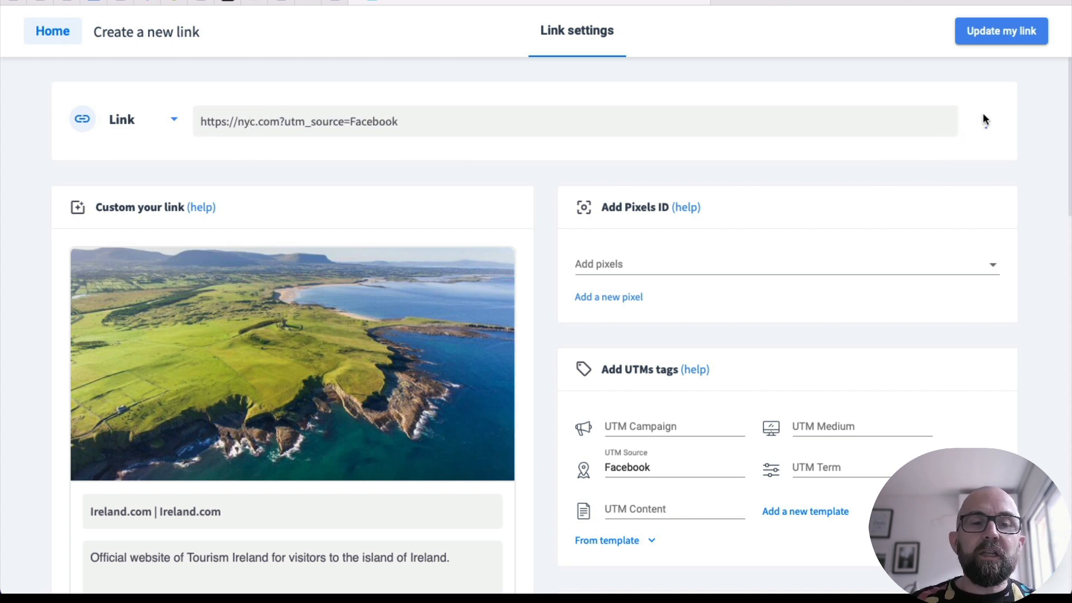
click(984, 121)
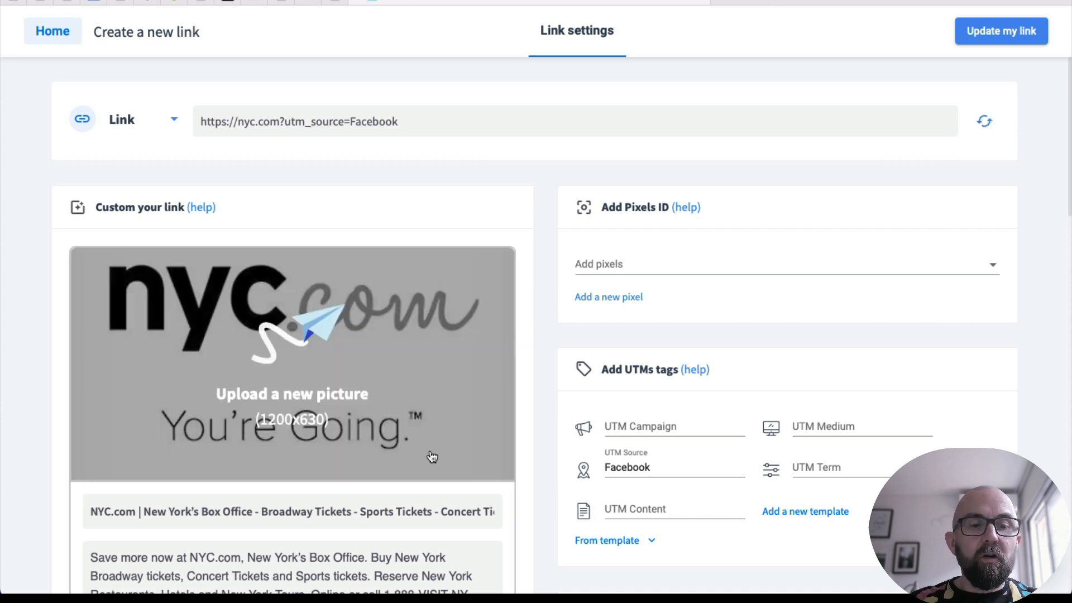
mouse_move(595, 456)
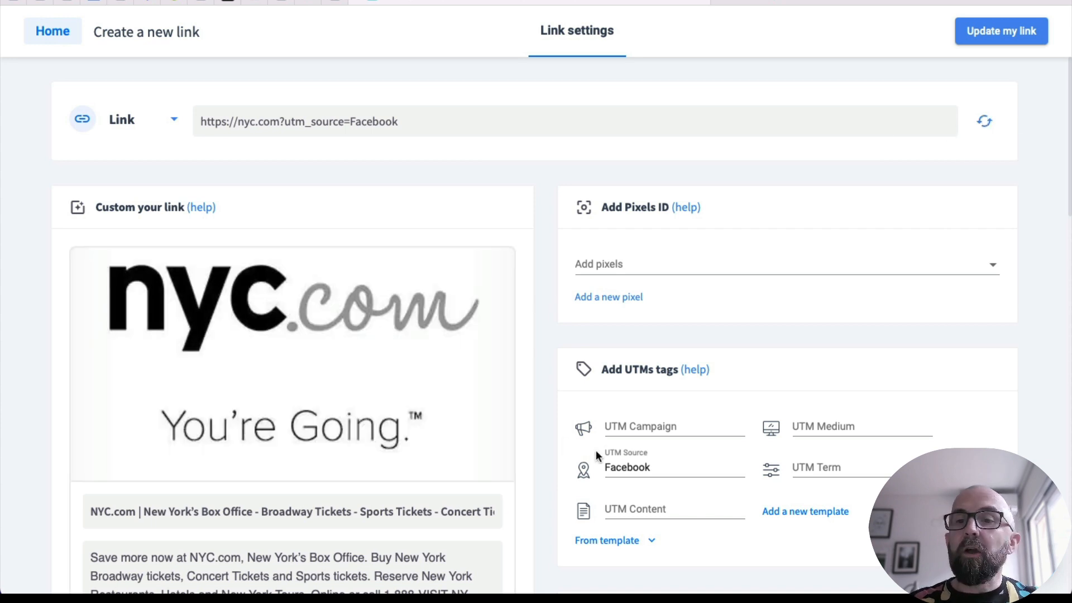
mouse_move(944, 197)
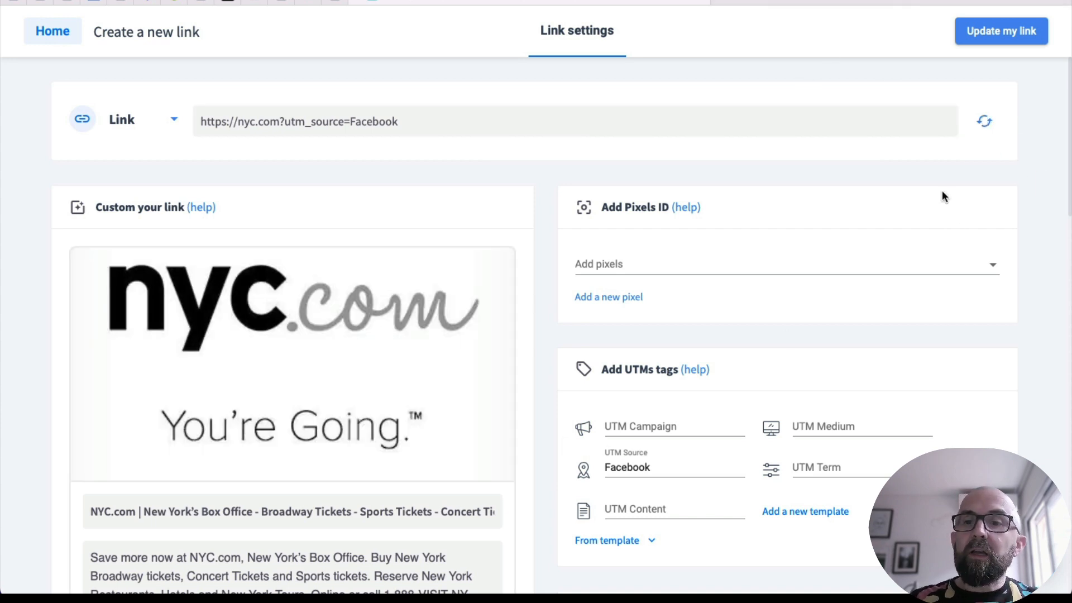
click(1002, 31)
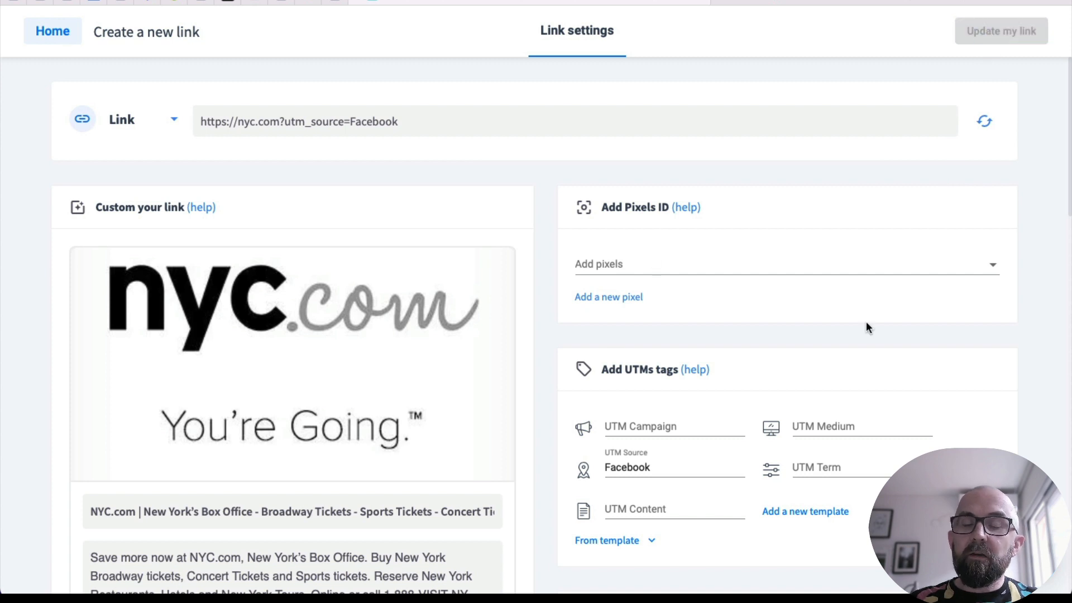
click(1000, 31)
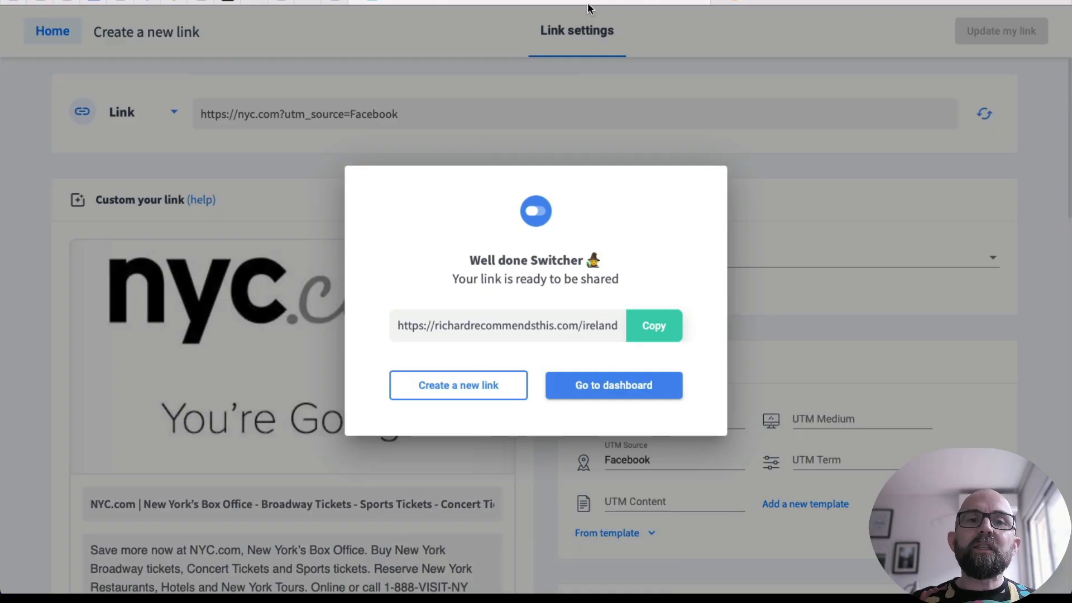
Return to the dashboard showing NYC.com with two clicks, then open the Deep Links integrations.
click(612, 384)
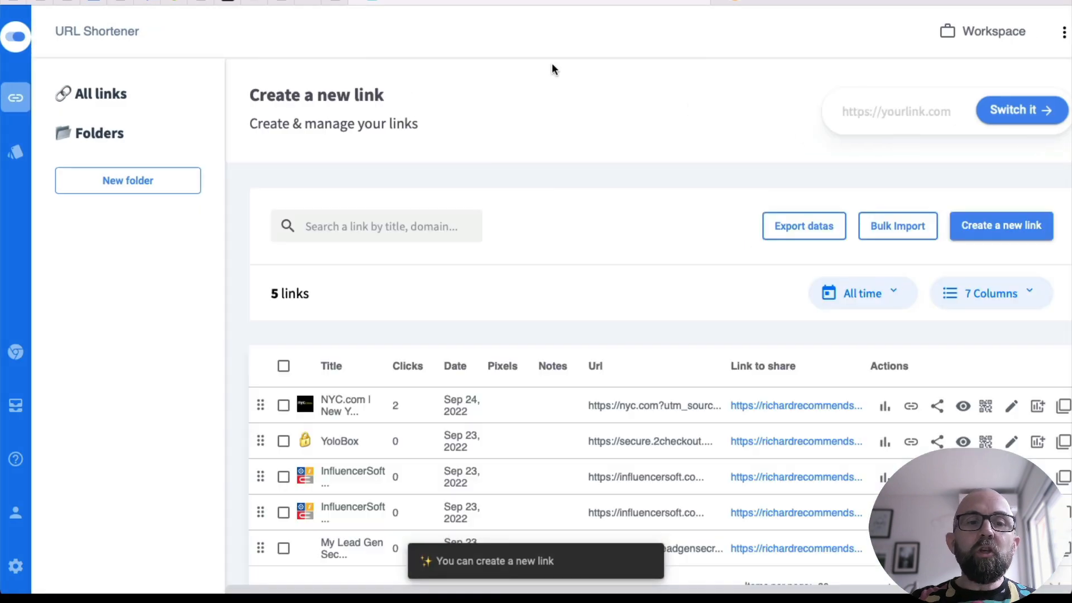
click(99, 133)
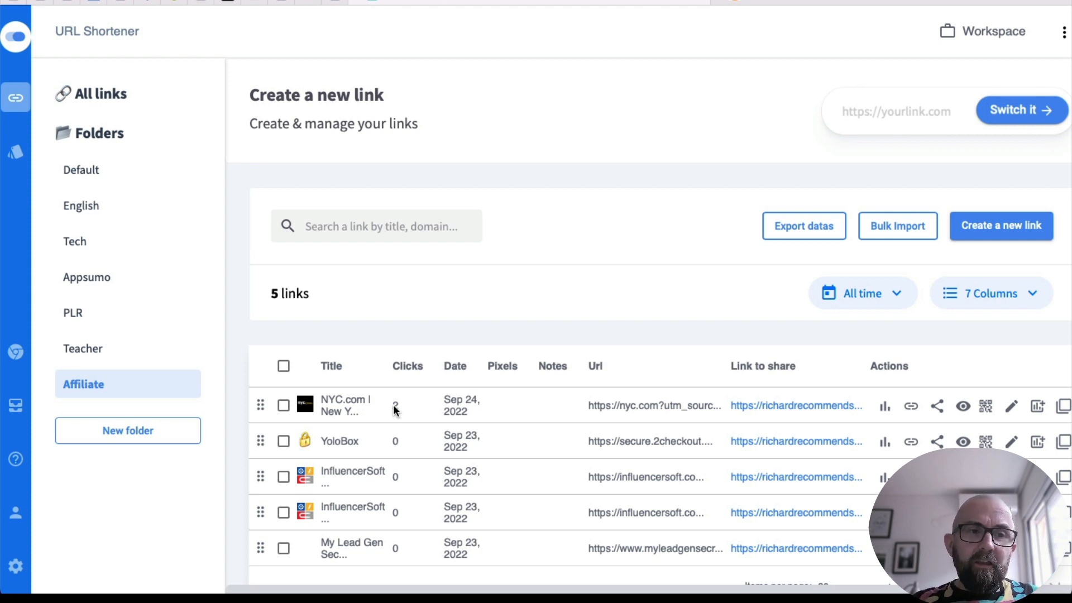
mouse_move(830, 424)
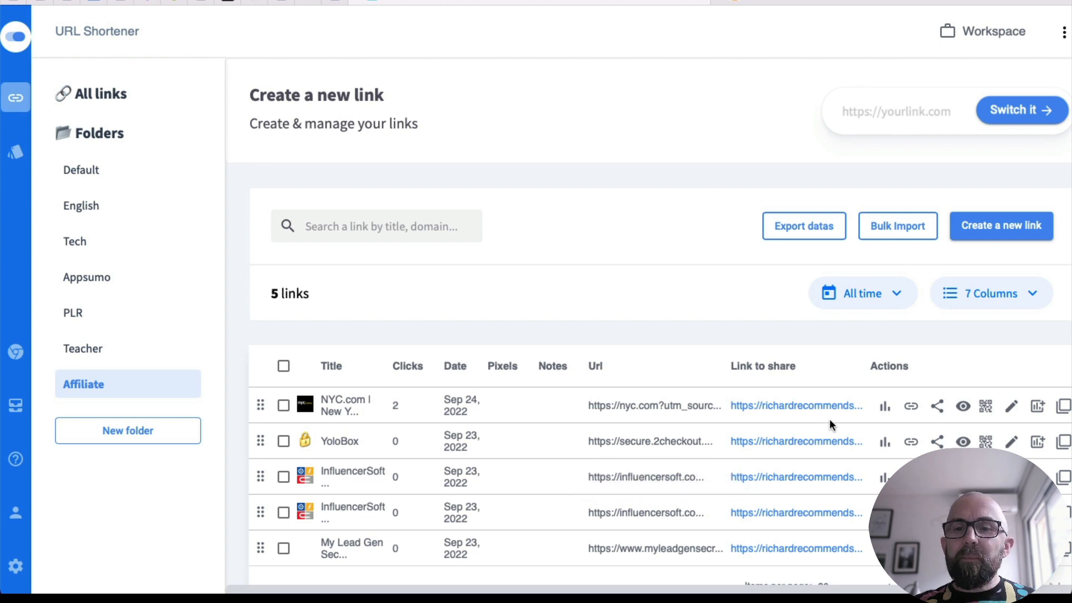
mouse_move(795, 405)
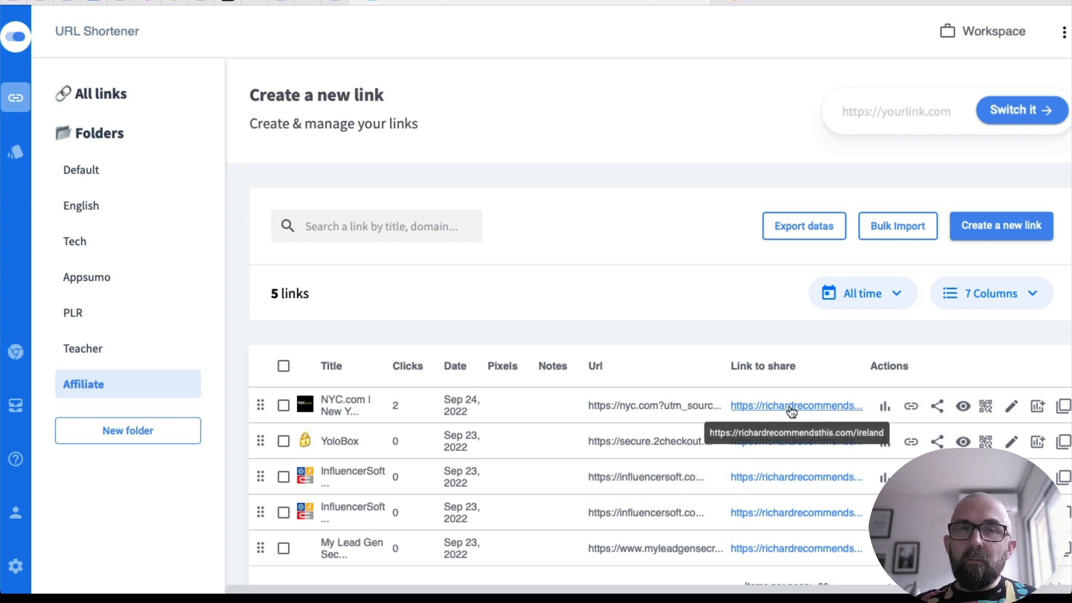
mouse_move(535, 345)
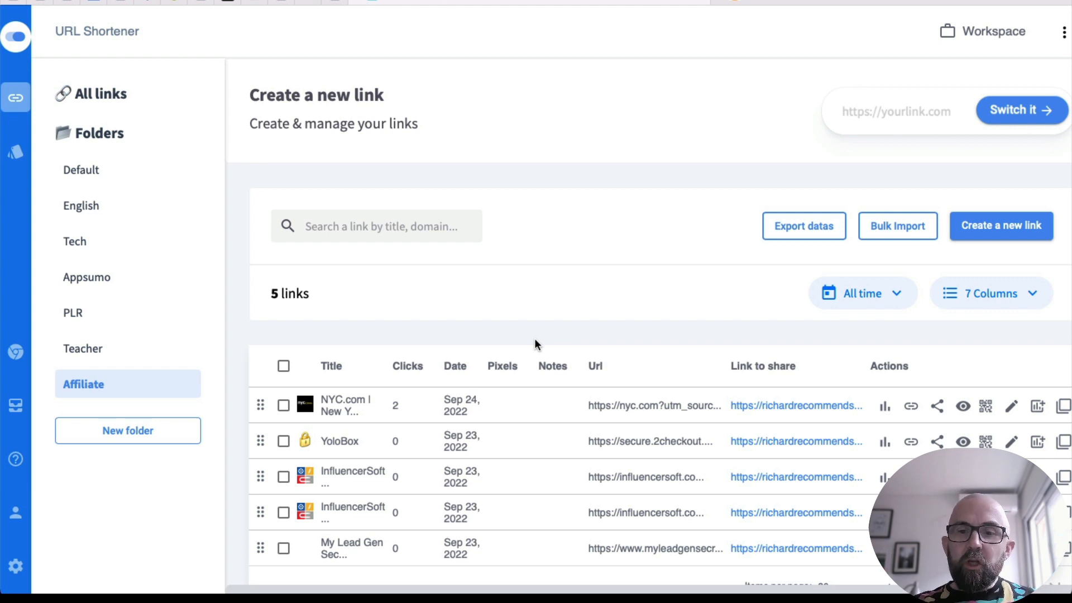
mouse_move(863, 396)
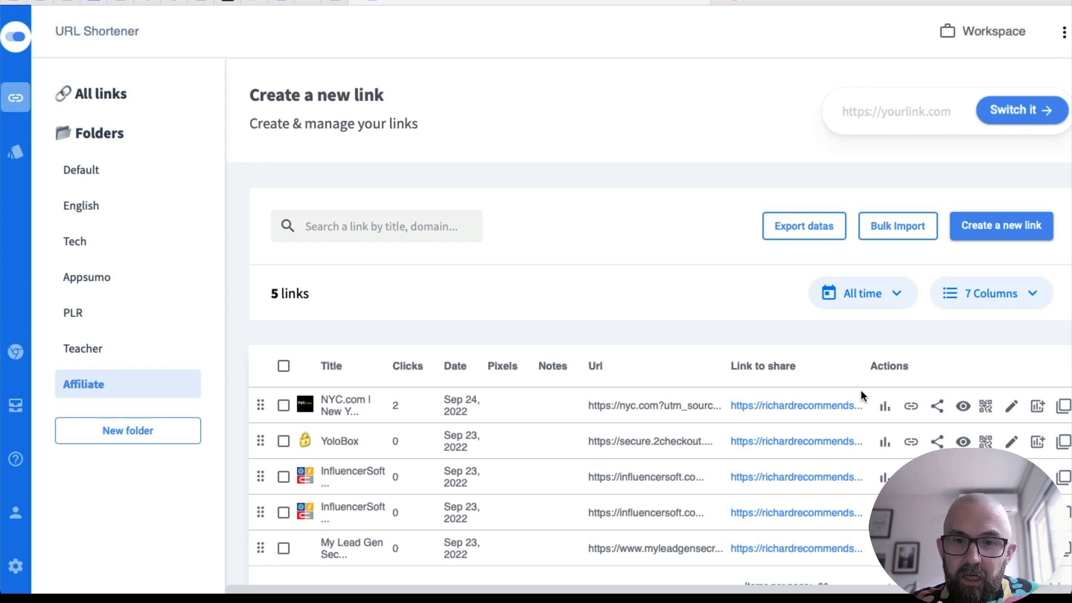
mouse_move(795, 405)
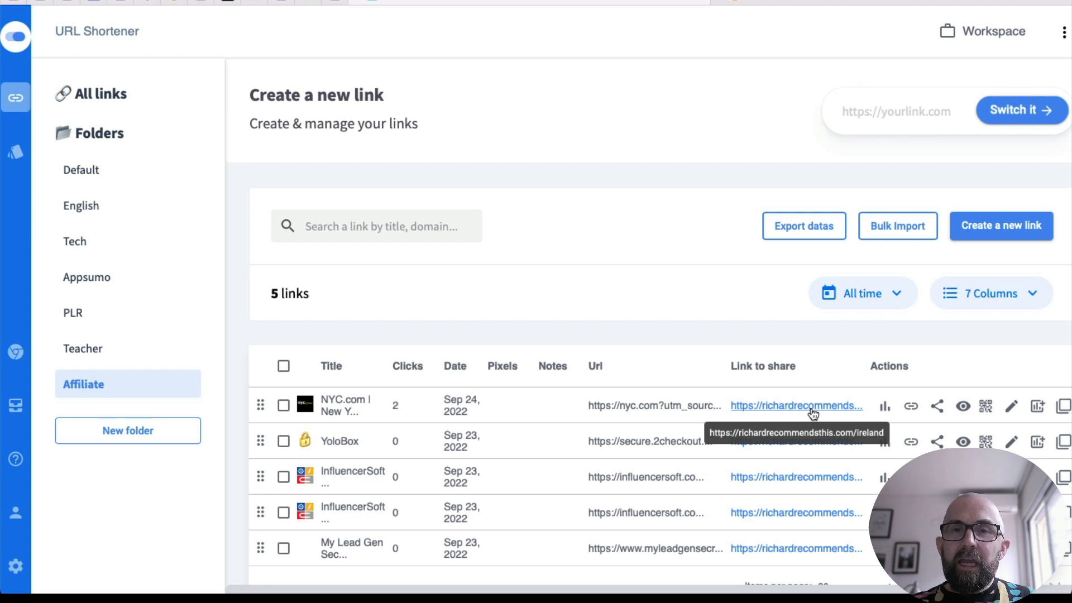
mouse_move(92, 484)
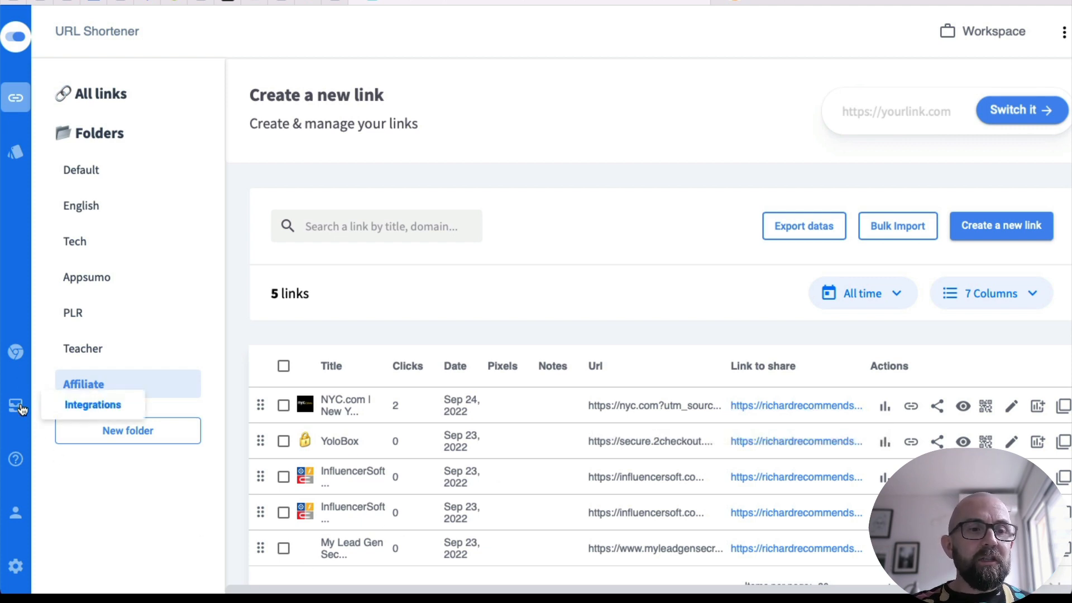
click(92, 404)
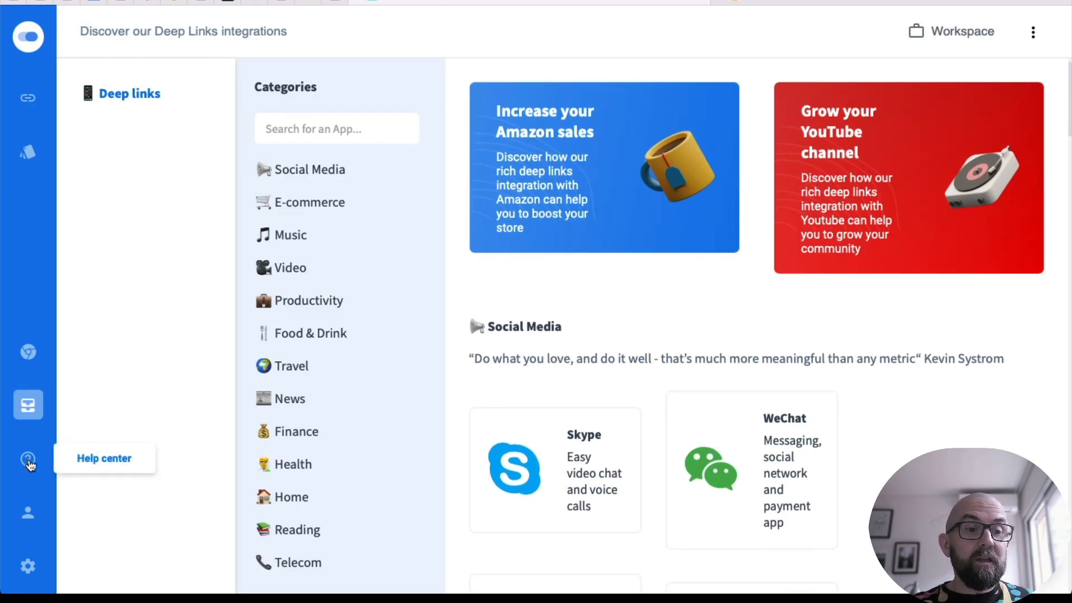
mouse_move(27, 567)
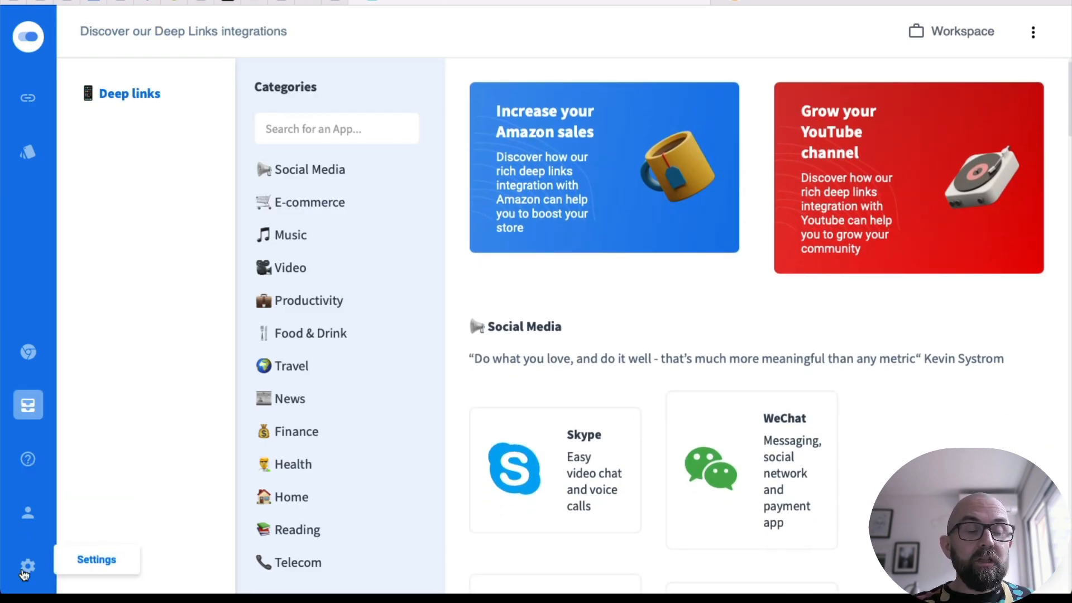
Show the connected domains richardrecommendsthis.com and clicks.privateenglishclasses.com under Custom domains settings.
click(28, 564)
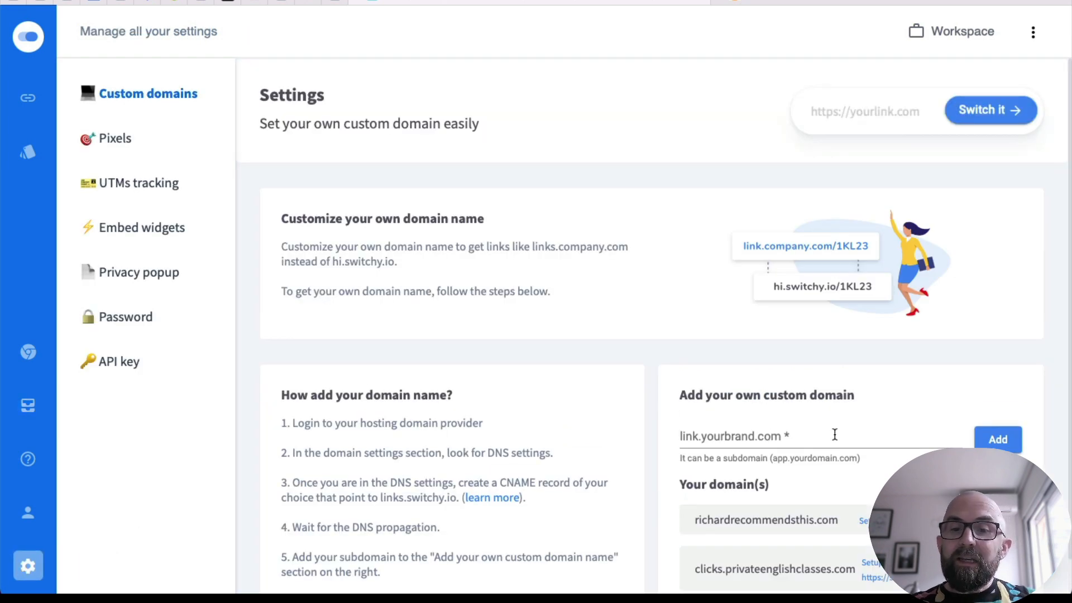
scroll(down, 3)
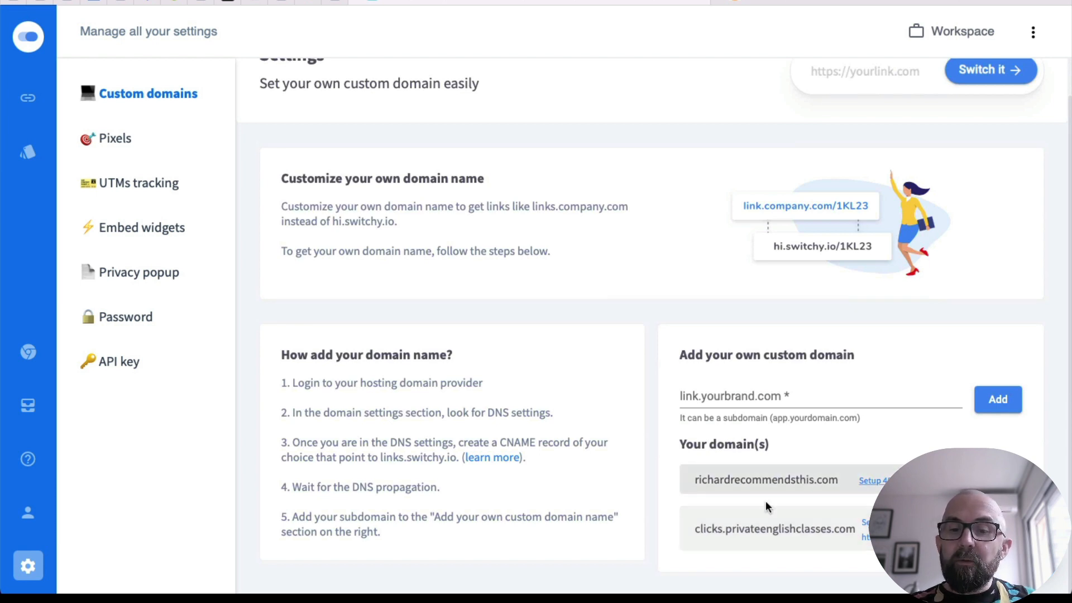
mouse_move(726, 546)
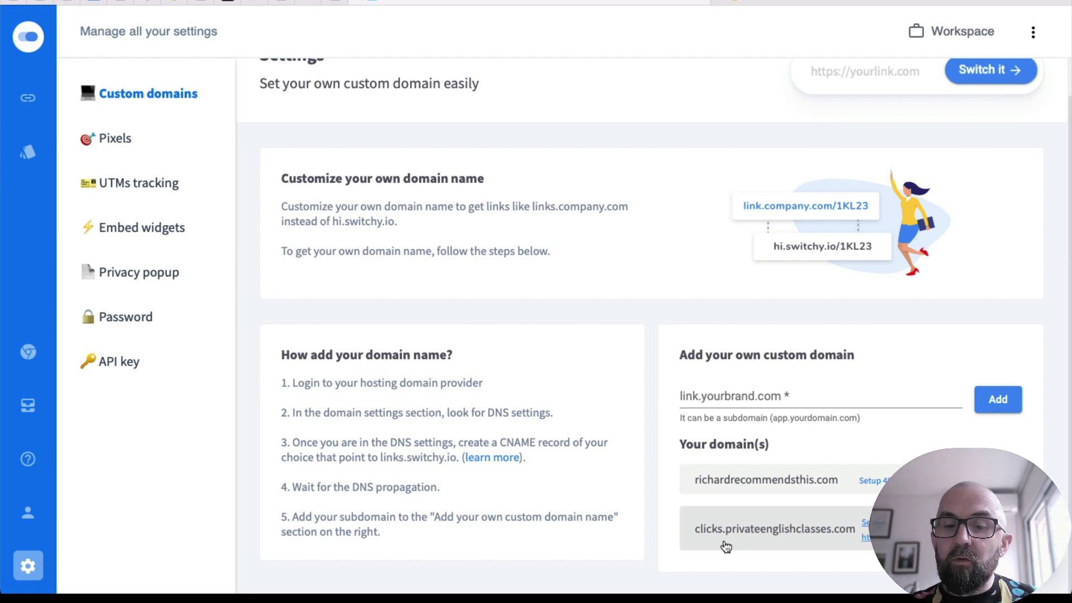